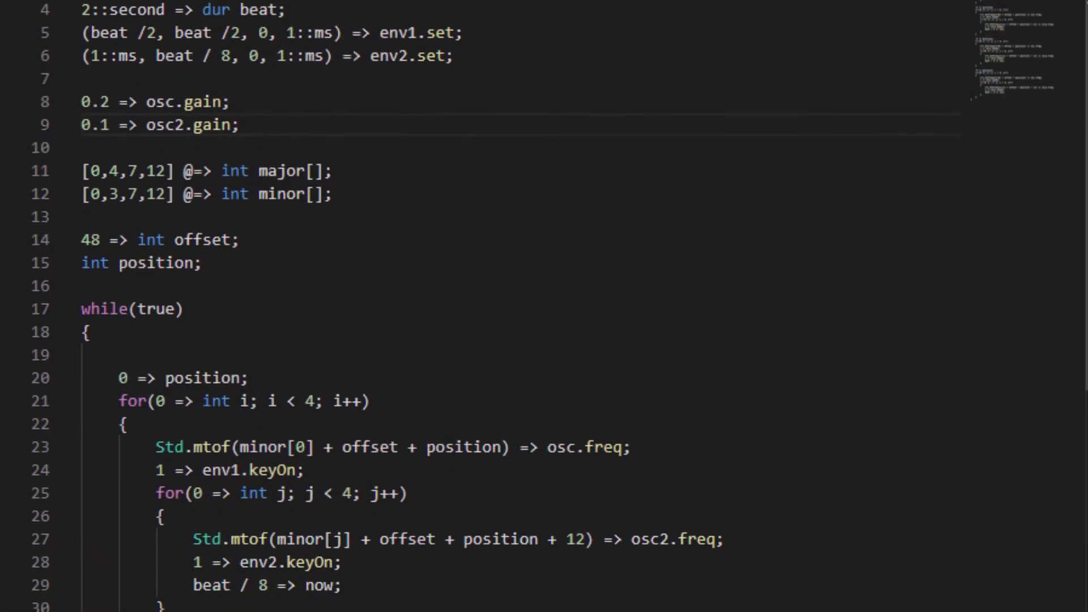
Step: Declare fun int multiply(int x, int y) with an opening brace
scroll("down", 3)
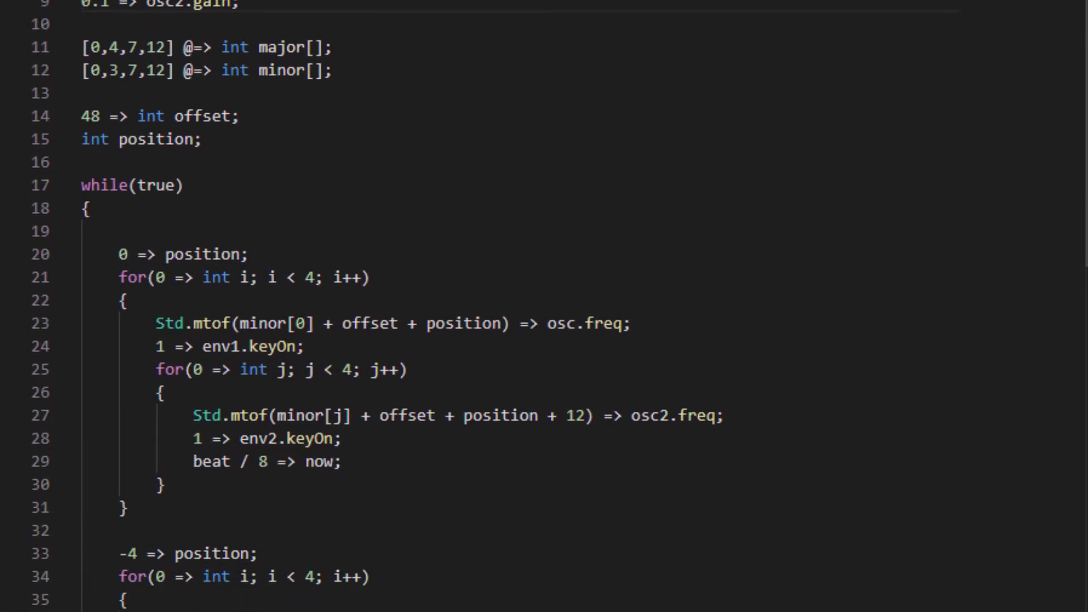
scroll("down", 3)
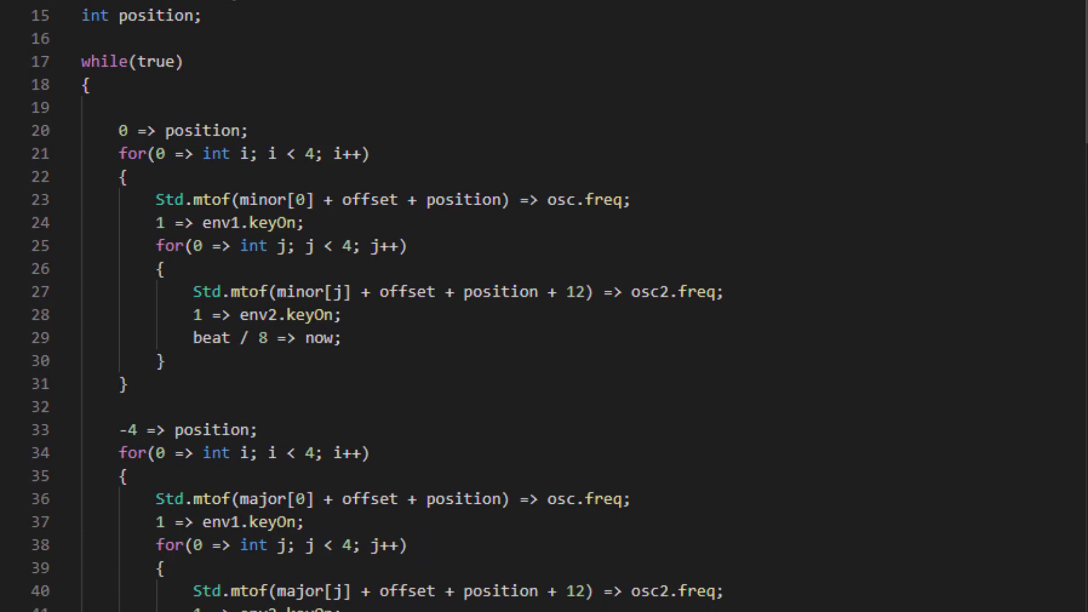
scroll("down", 3)
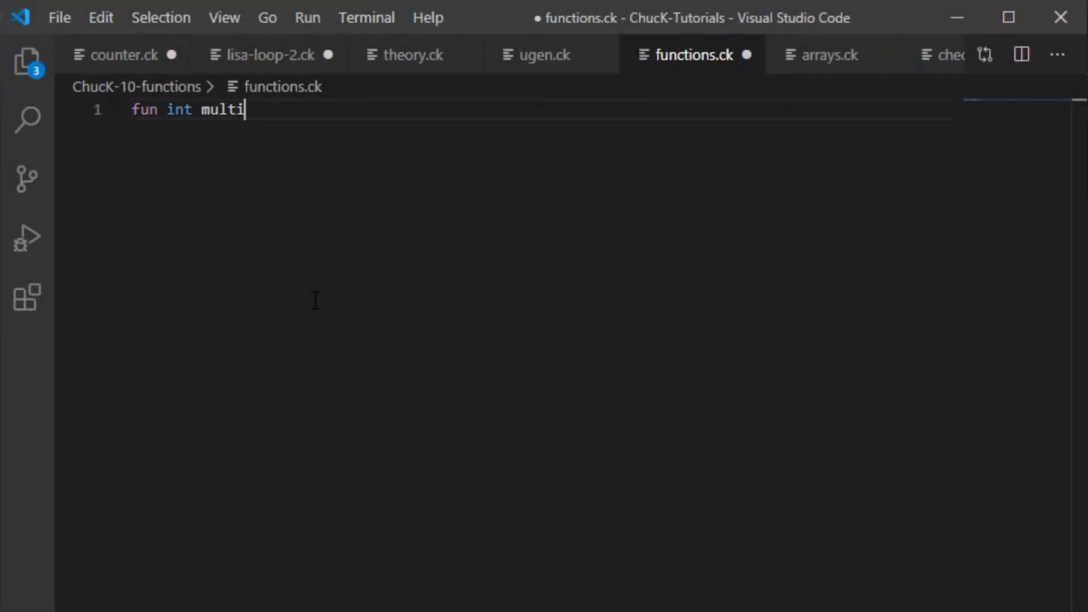
type("ply(")
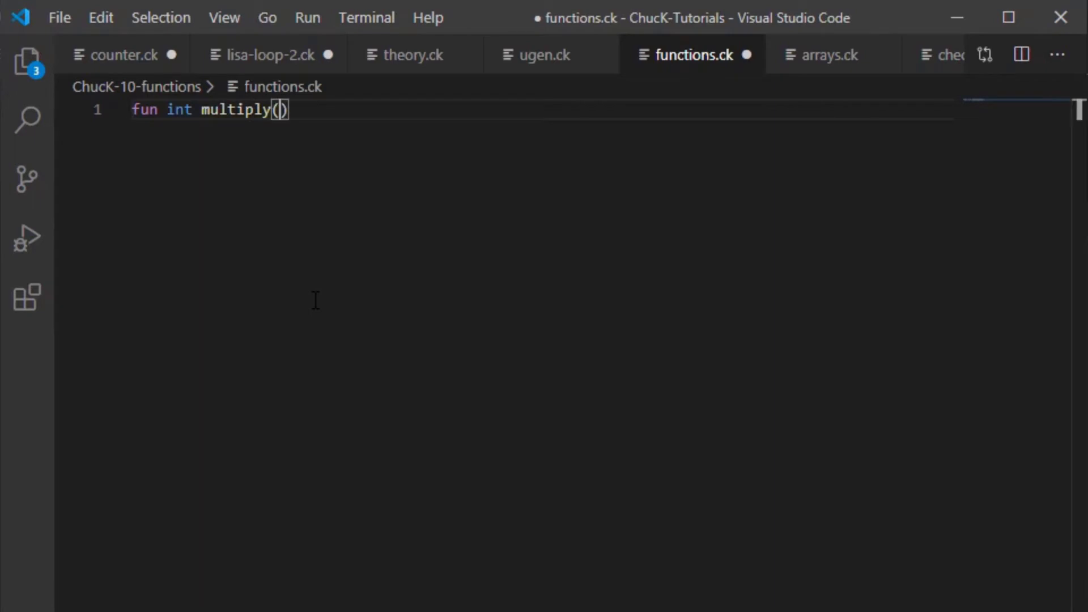
type("int x,")
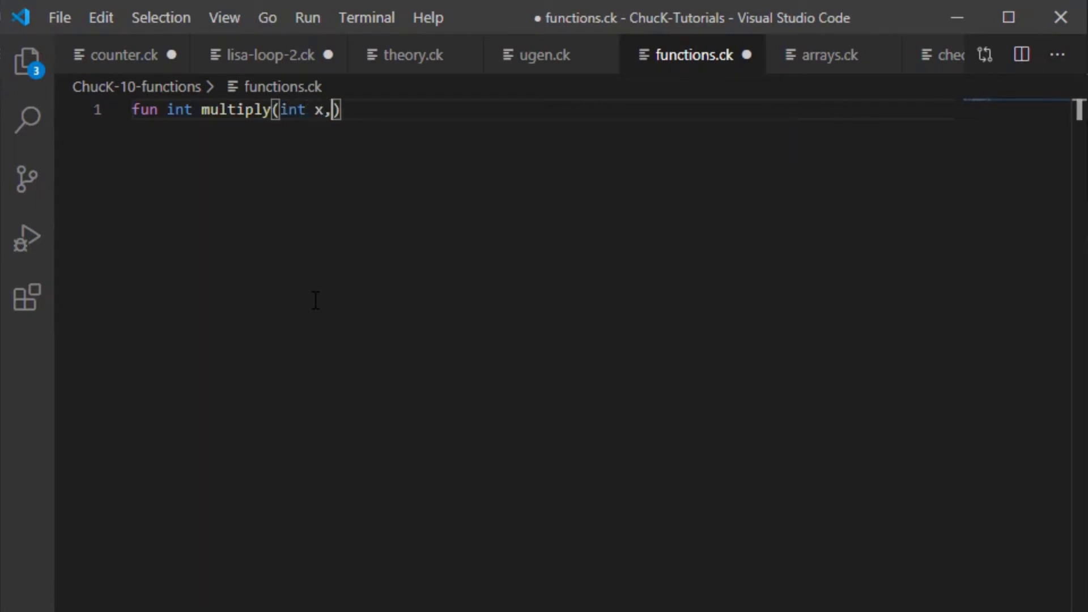
type("int y")
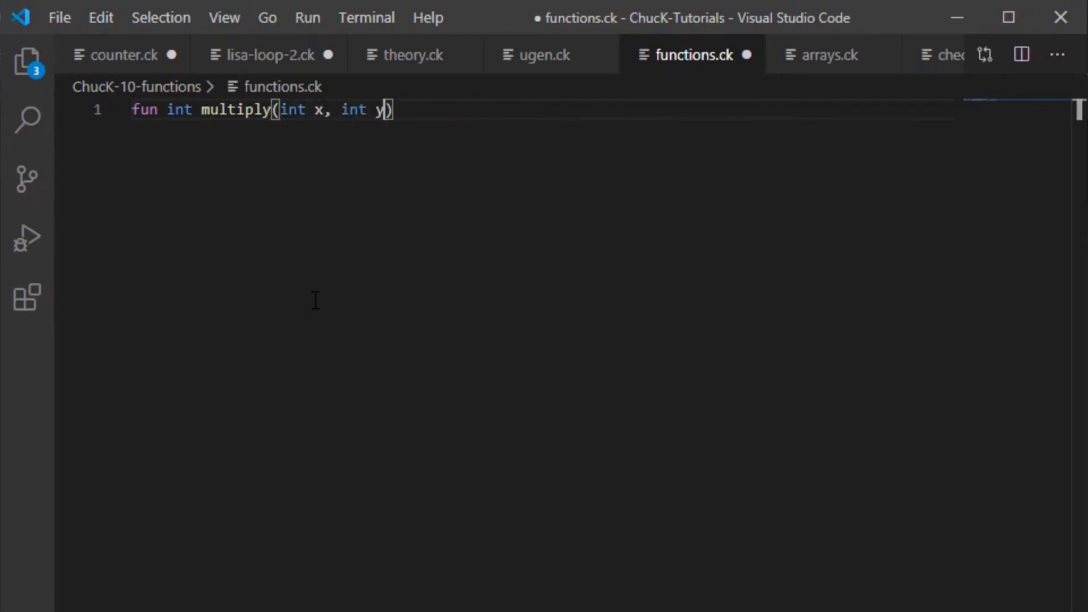
type("{")
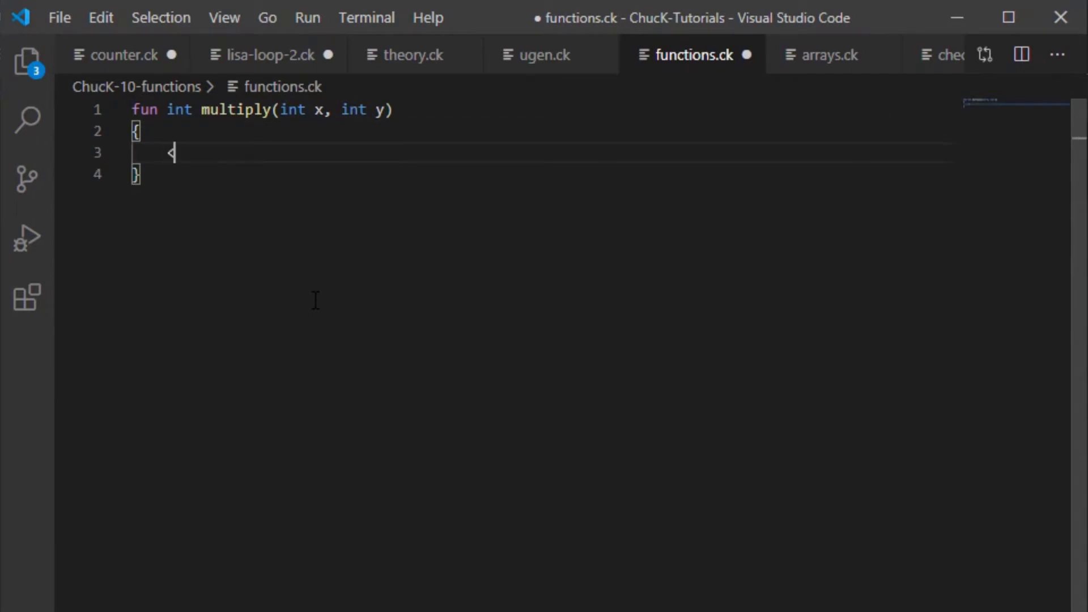
Step: Print "I'm in the multiply function!" and return x * y
type("<<< \"I'm in \"")
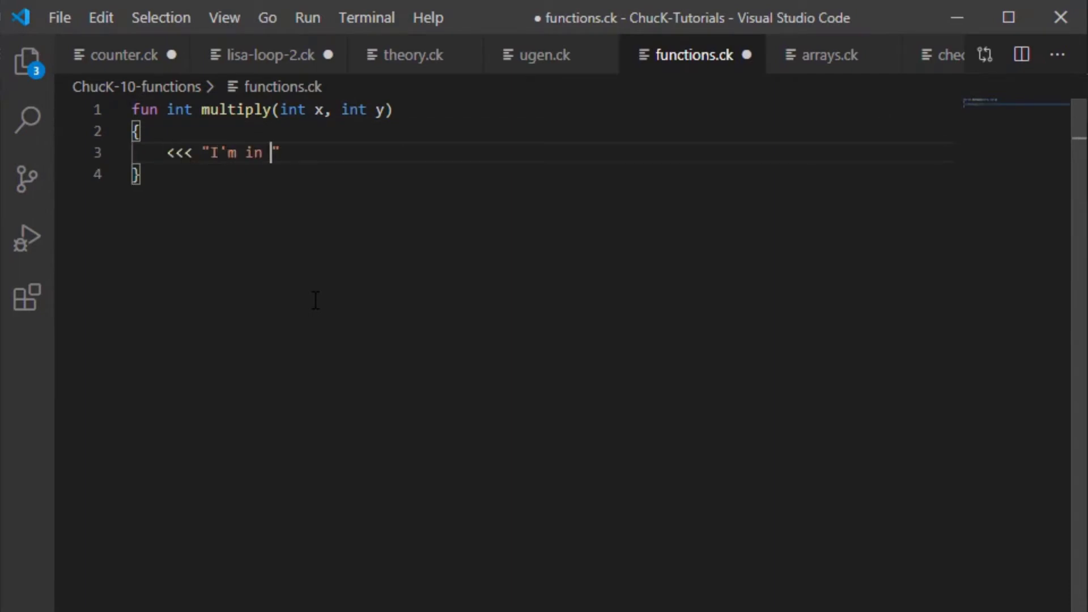
type("the multipl")
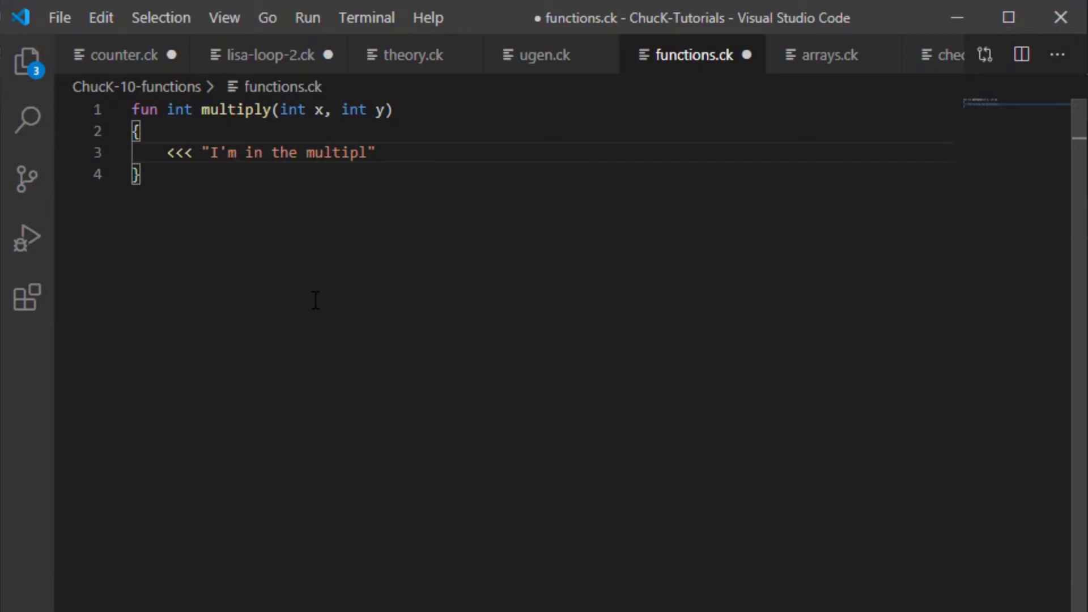
type("y function!\"")
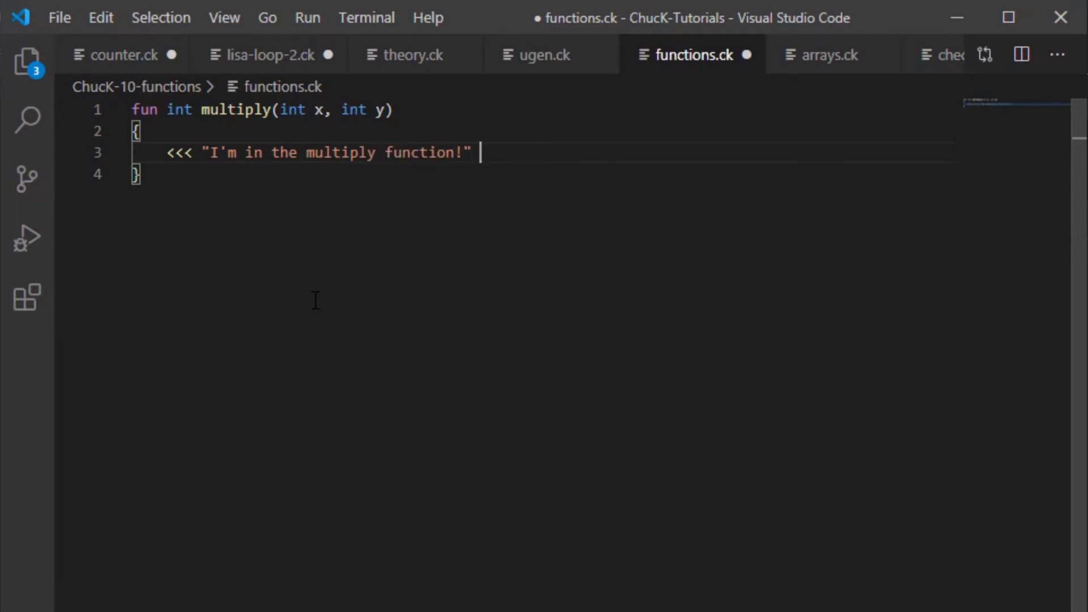
type(">>>;")
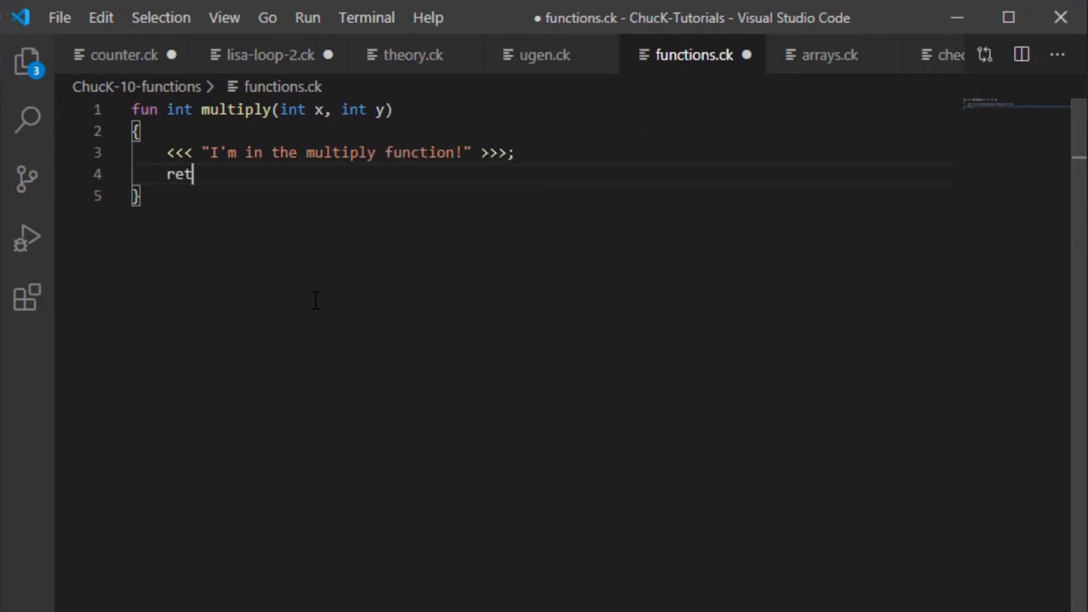
type("urn x * y")
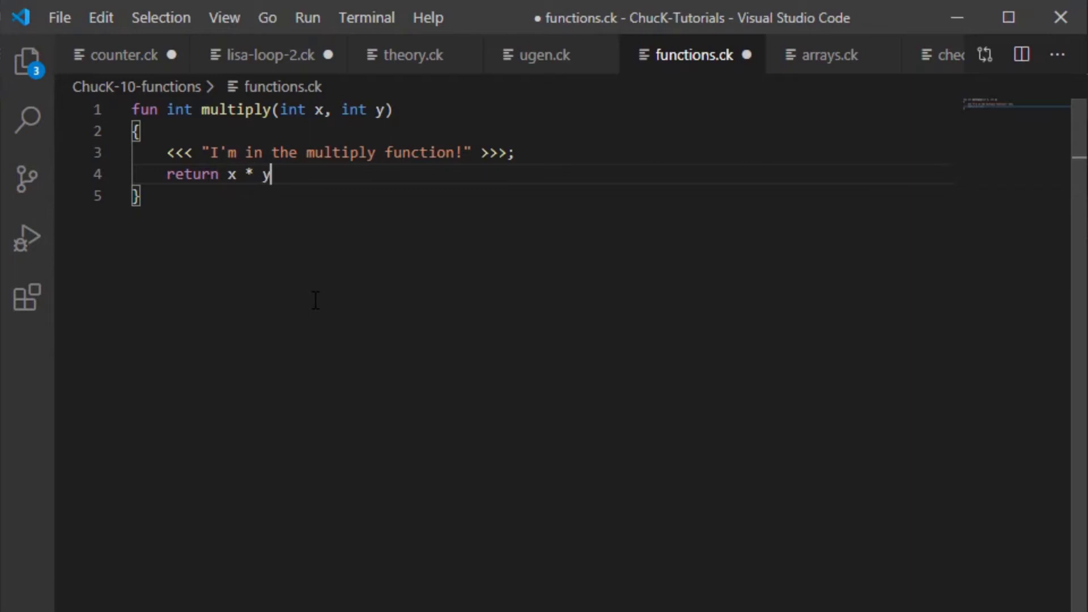
type(";")
type("<<<")
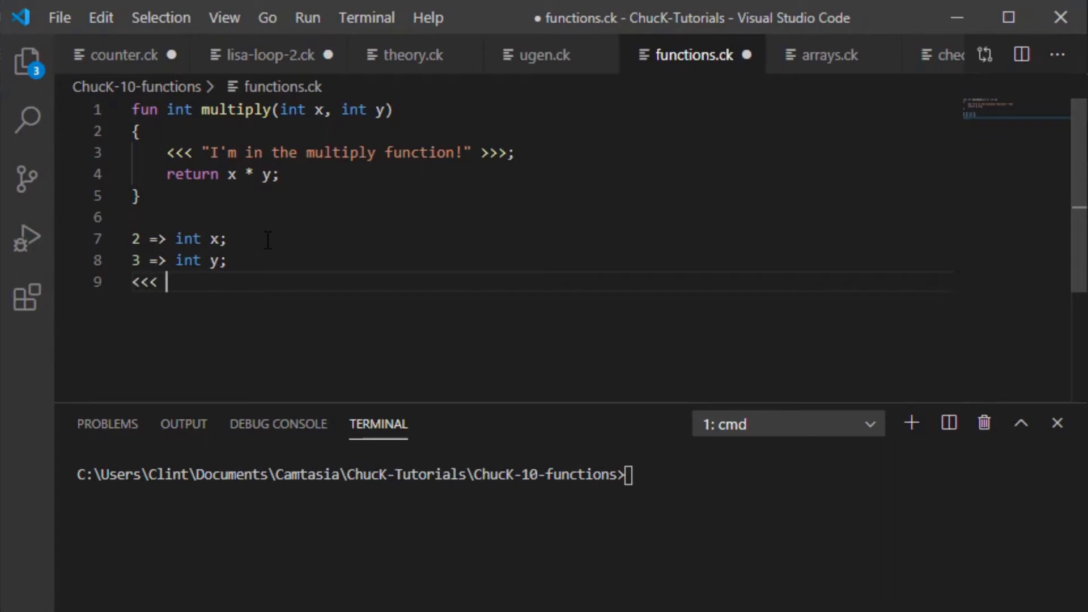
Step: Print x, y and multiply(x,y) in one <<< >>> line
type("x, y, multiply")
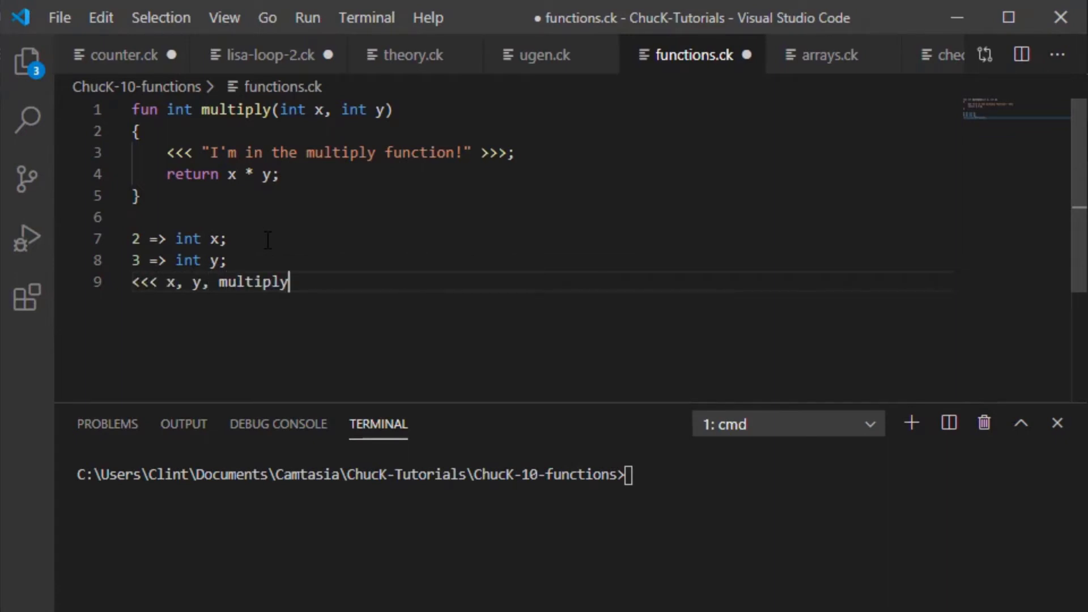
type("(x,y)")
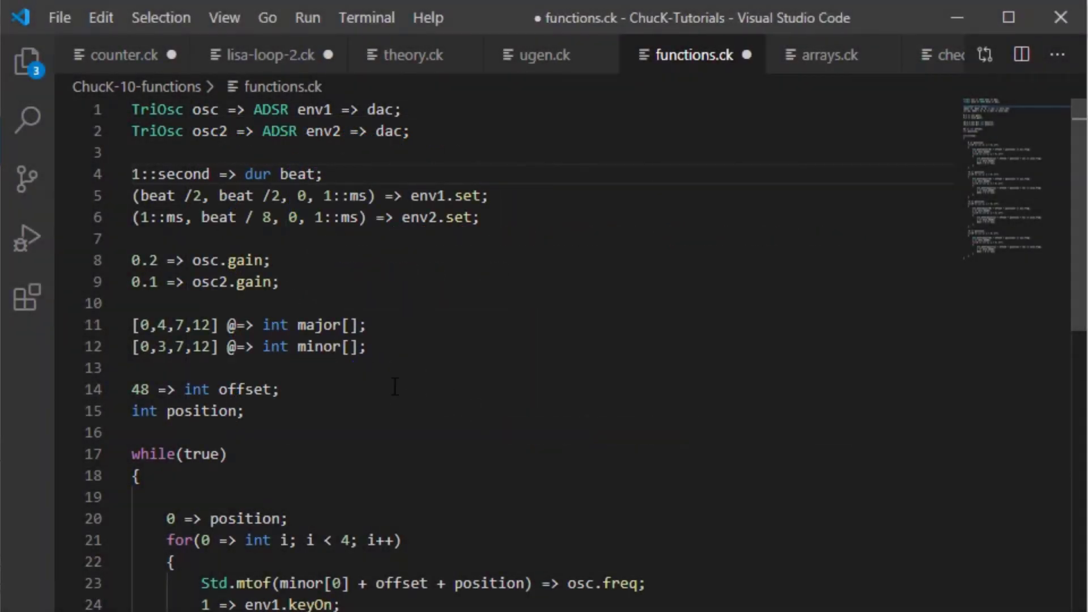
Step: Save functions.ck holding the TriOsc chord-progression code
key("ctrl+s")
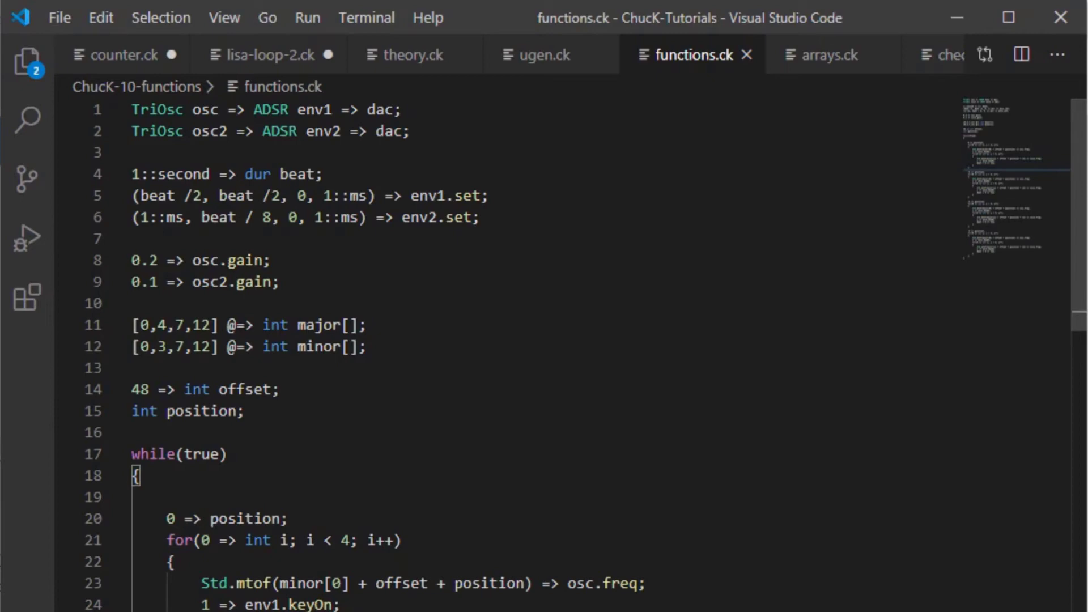
scroll("down", 3)
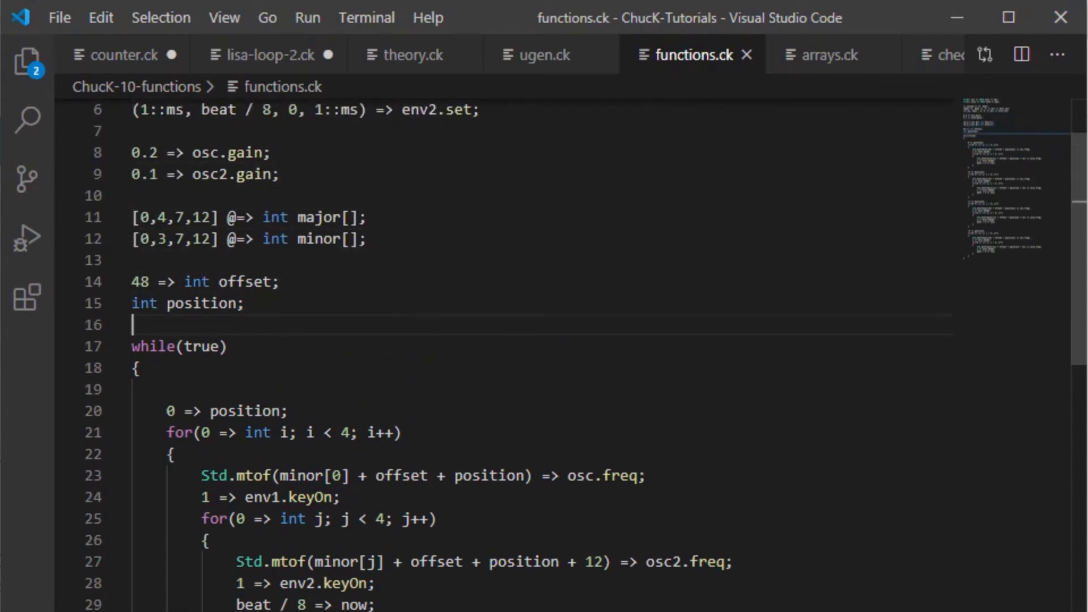
Step: Start a fun void playTwoBars declaration above the while loop
key("Enter")
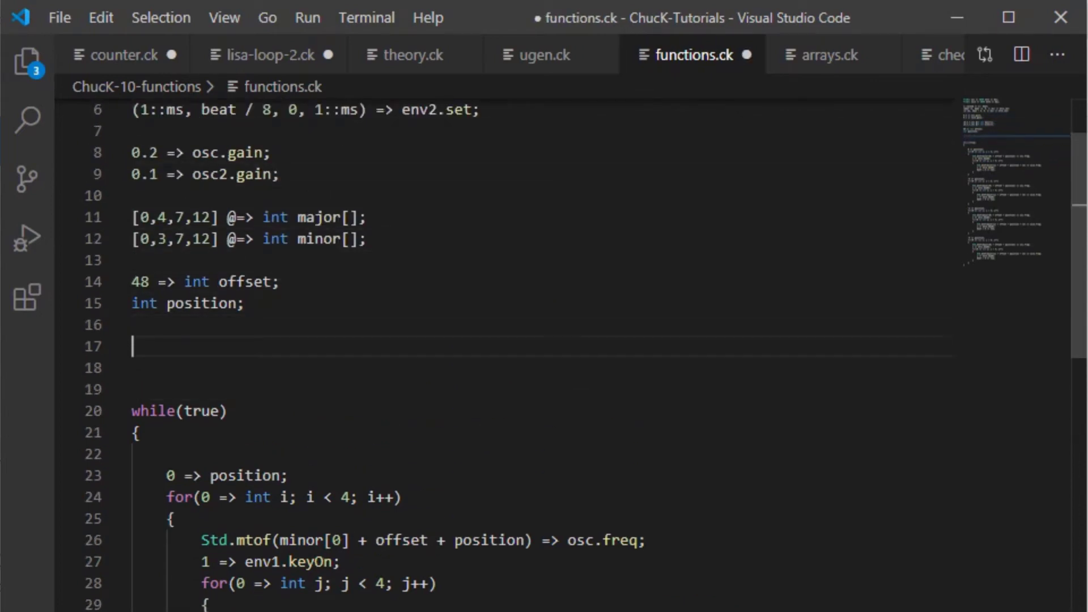
type("fun")
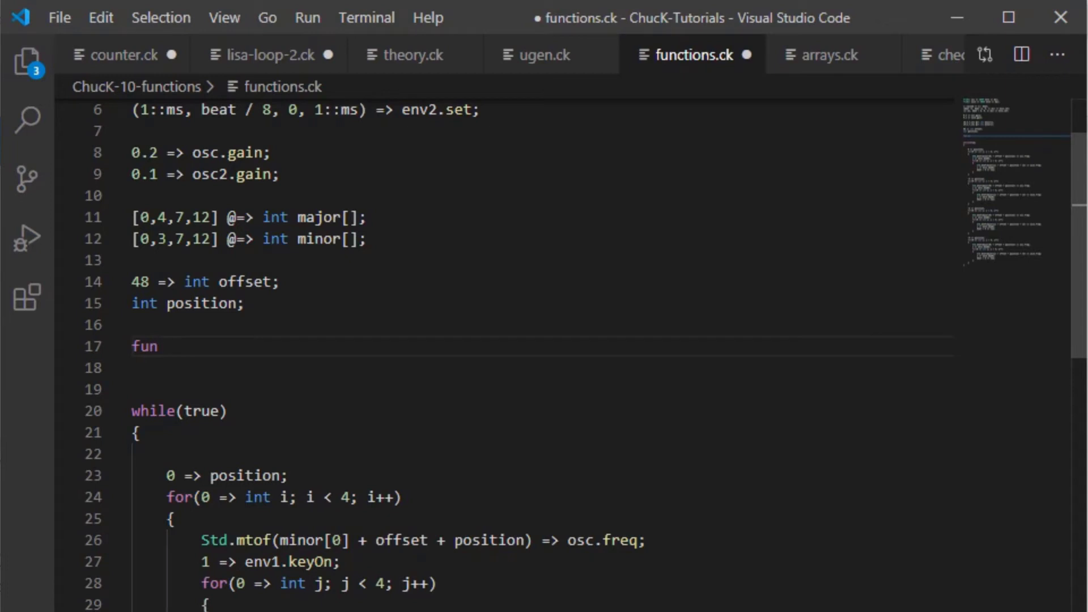
type("voi")
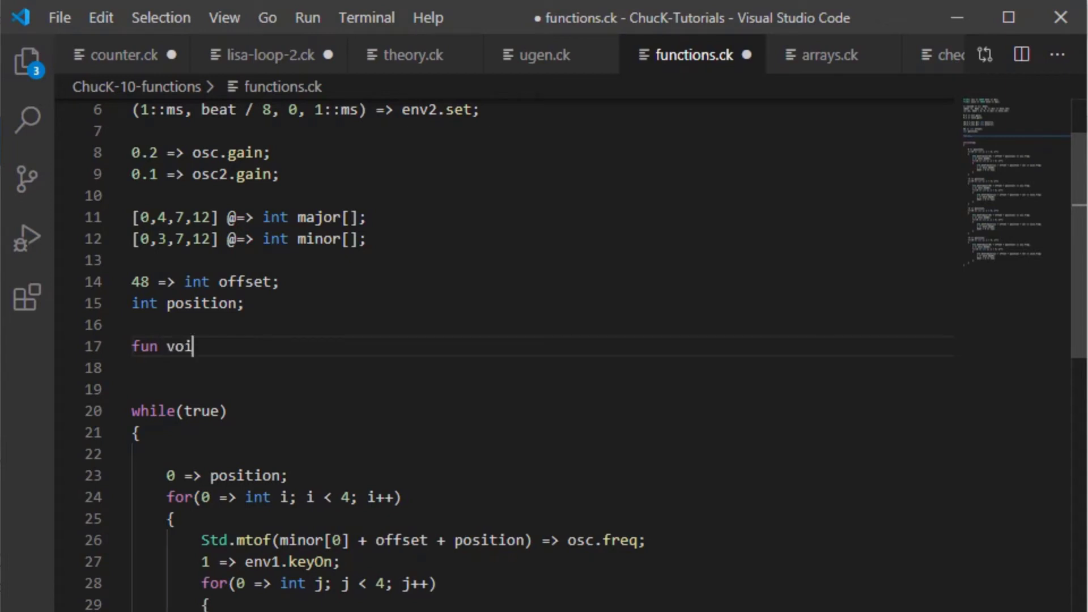
type("d")
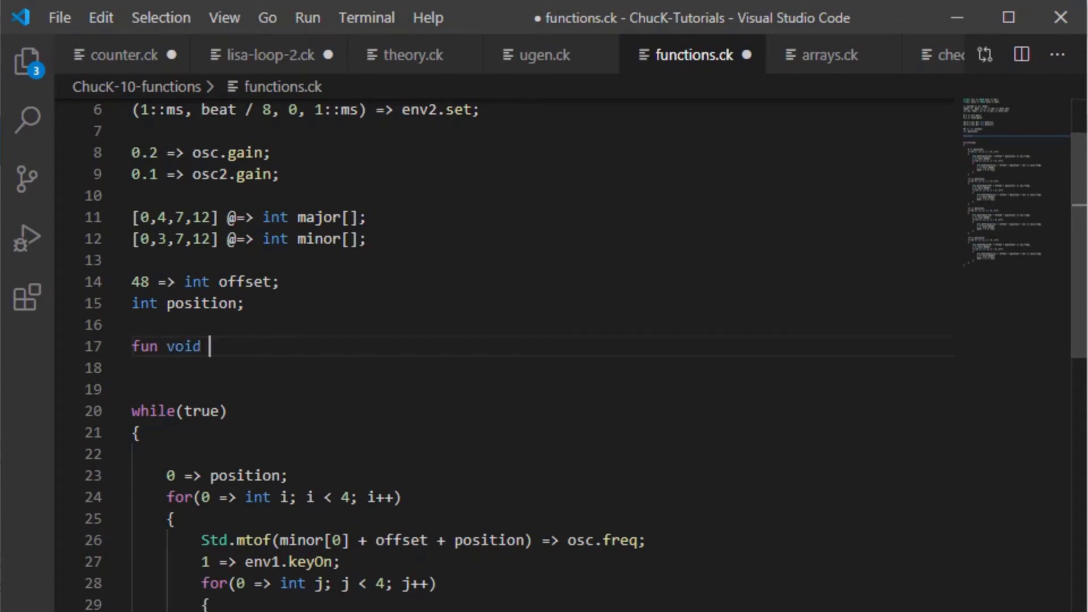
type("playTwo")
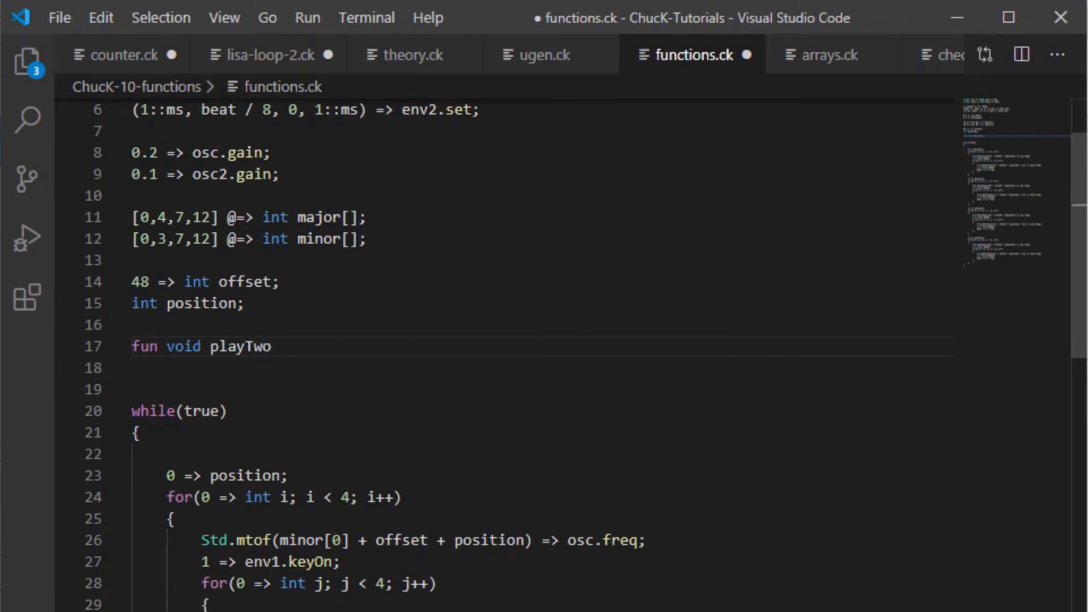
type("Bars(i")
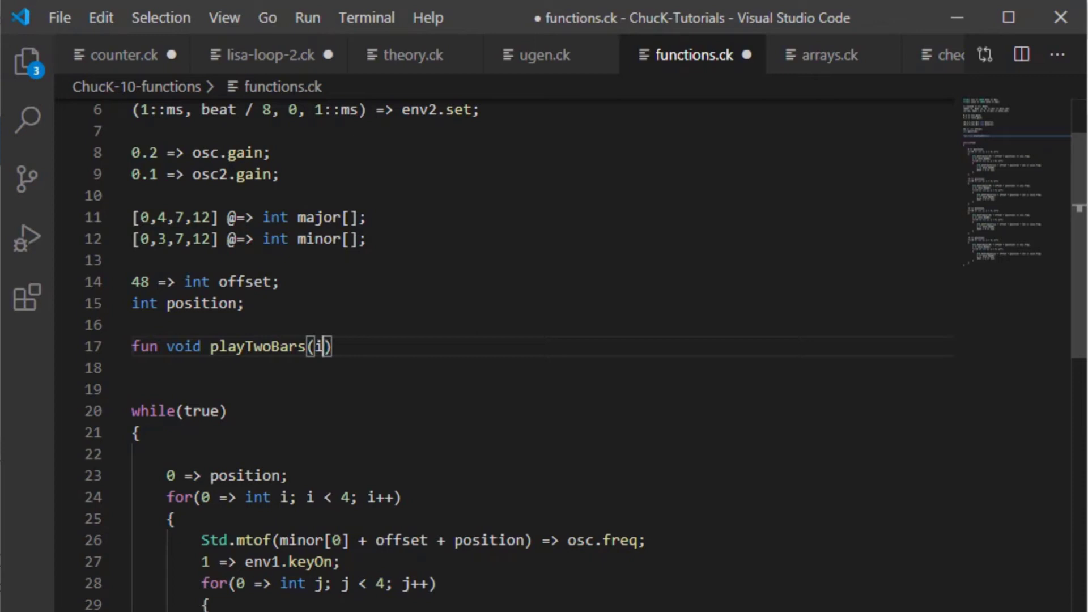
Step: Give playTwoBars parameters int position and int chord[] with empty braces
type("nt position")
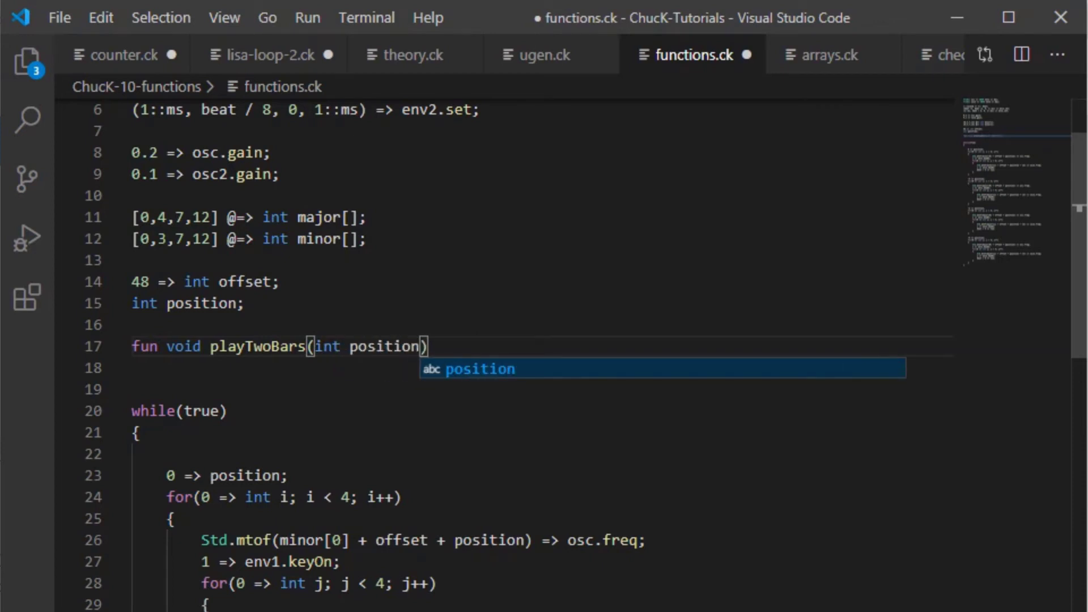
type(", int")
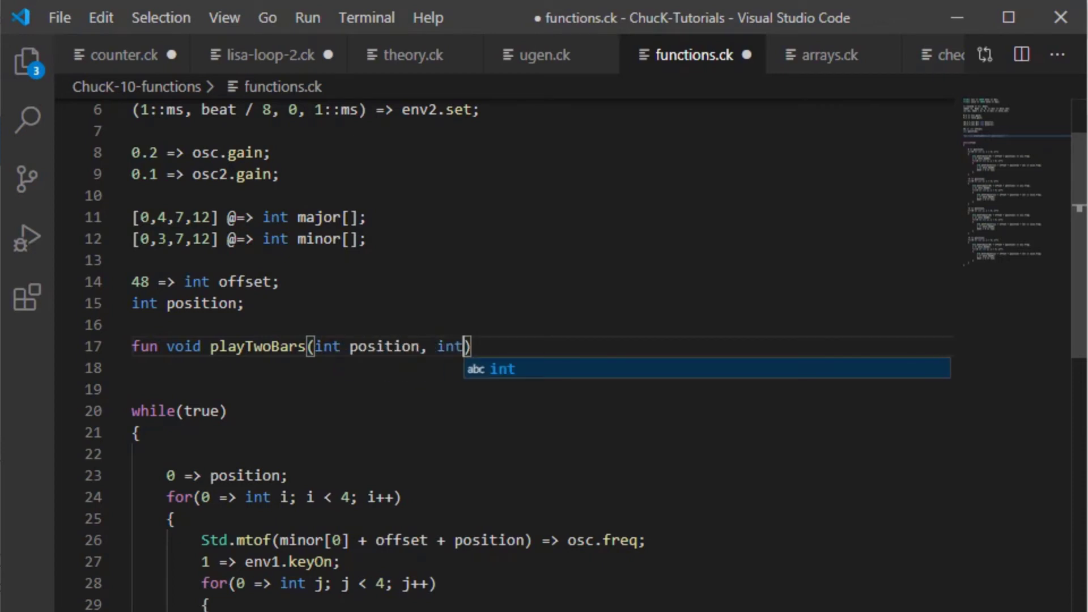
type("ch")
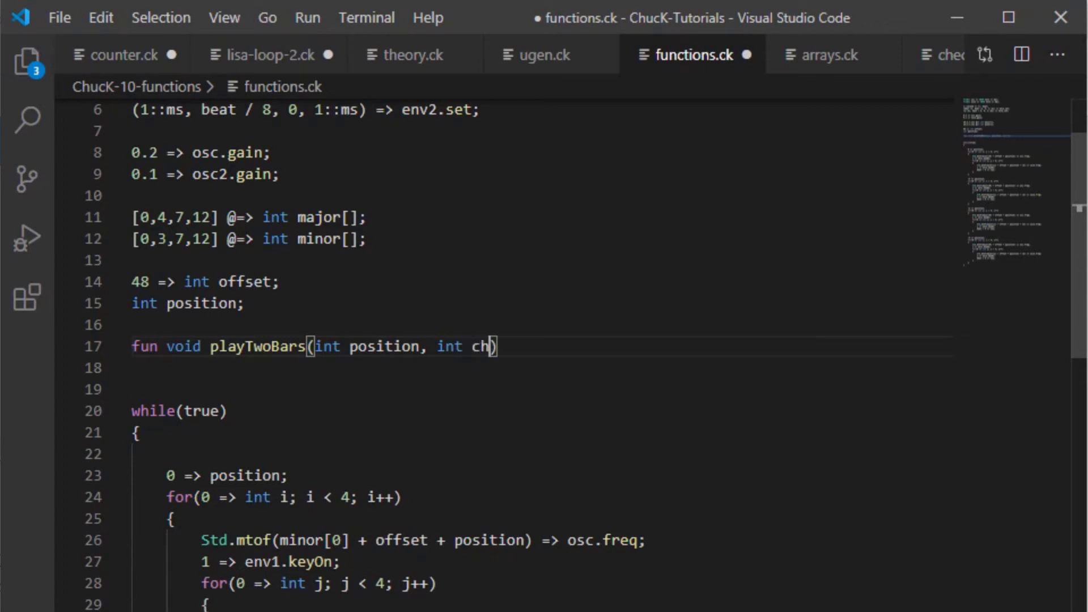
type("ord")
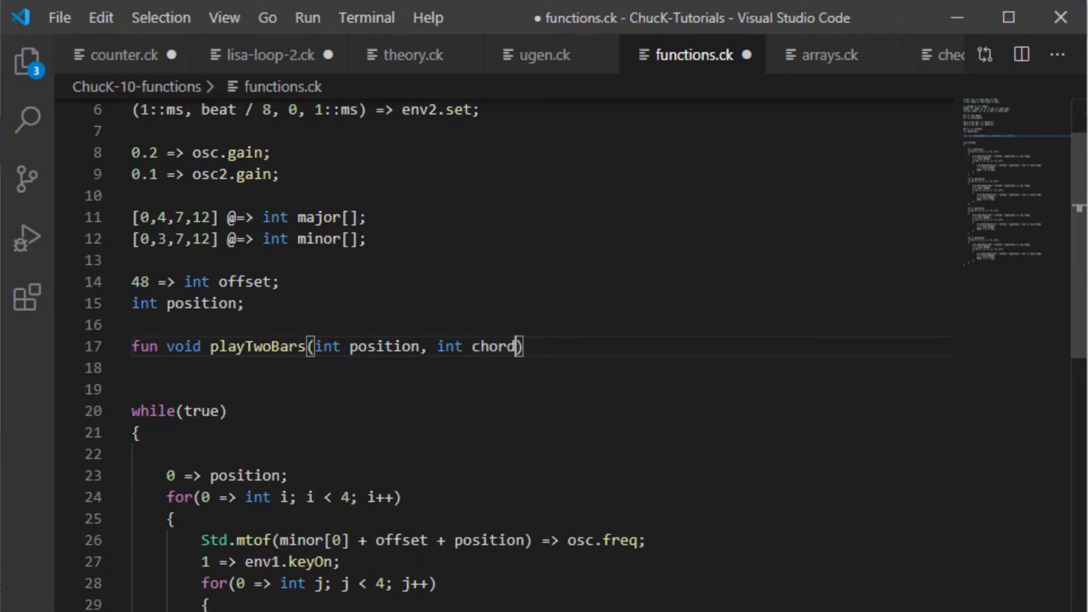
type("[]")
left_click(539, 368)
type("{")
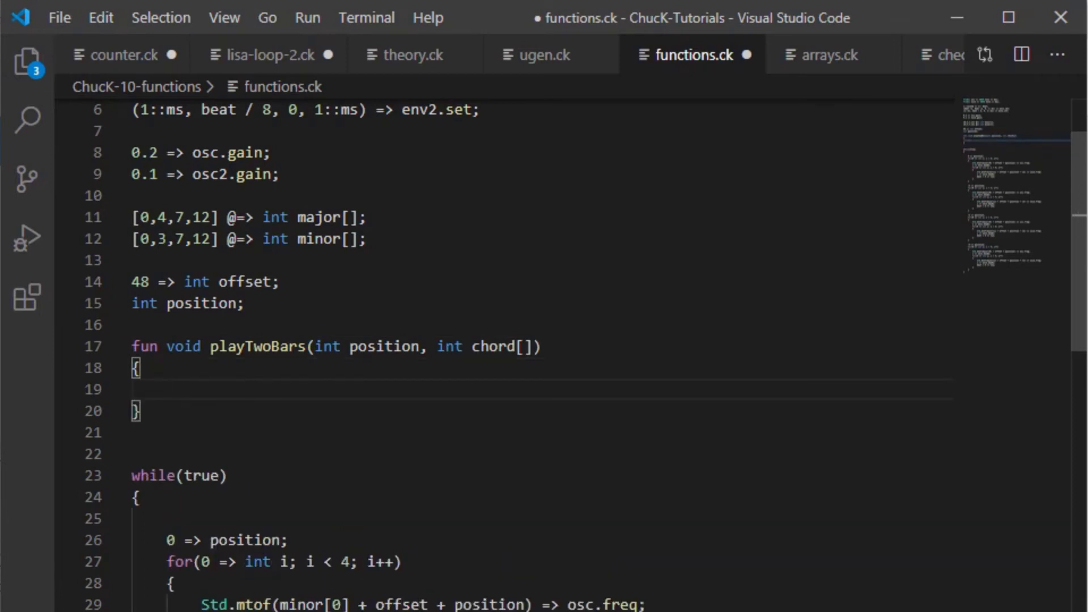
Step: Move the first section's four-bar for loop into playTwoBars and select 'minor'
scroll("down", 3)
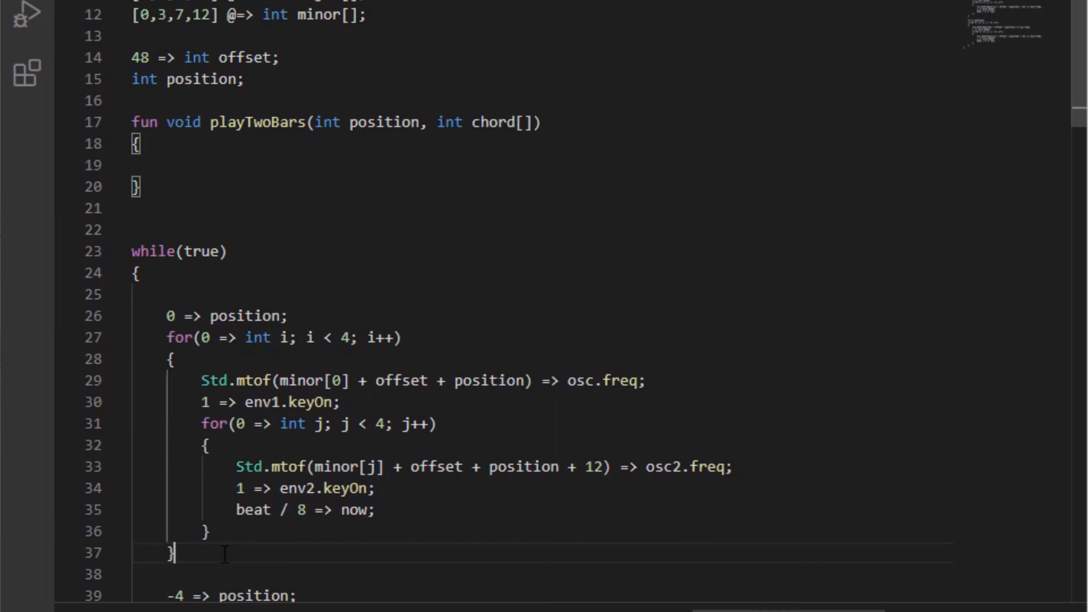
left_click_drag(167, 337, 177, 552)
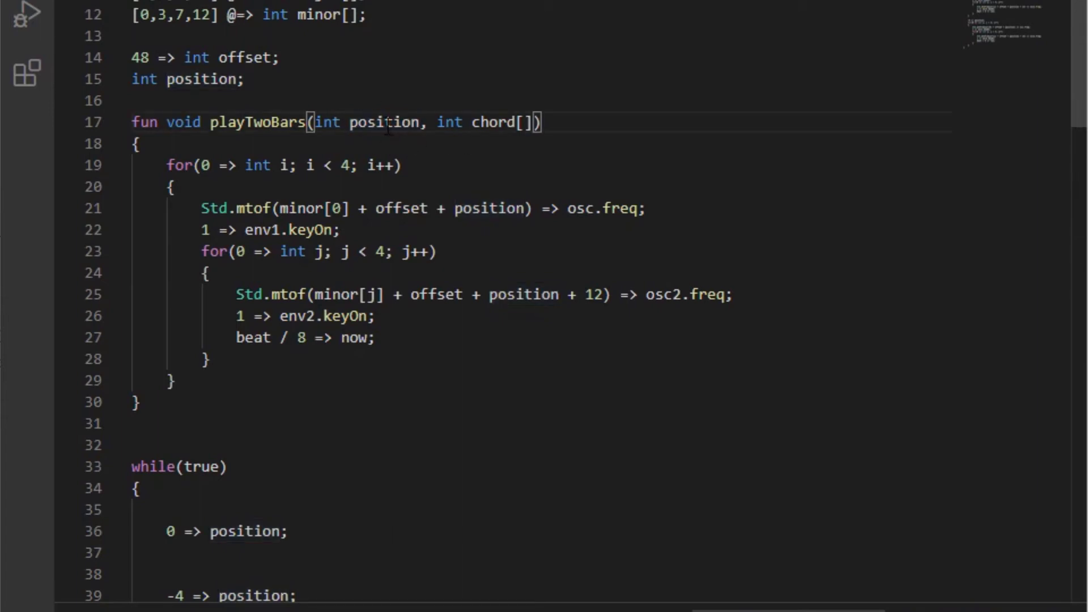
double_click(384, 122)
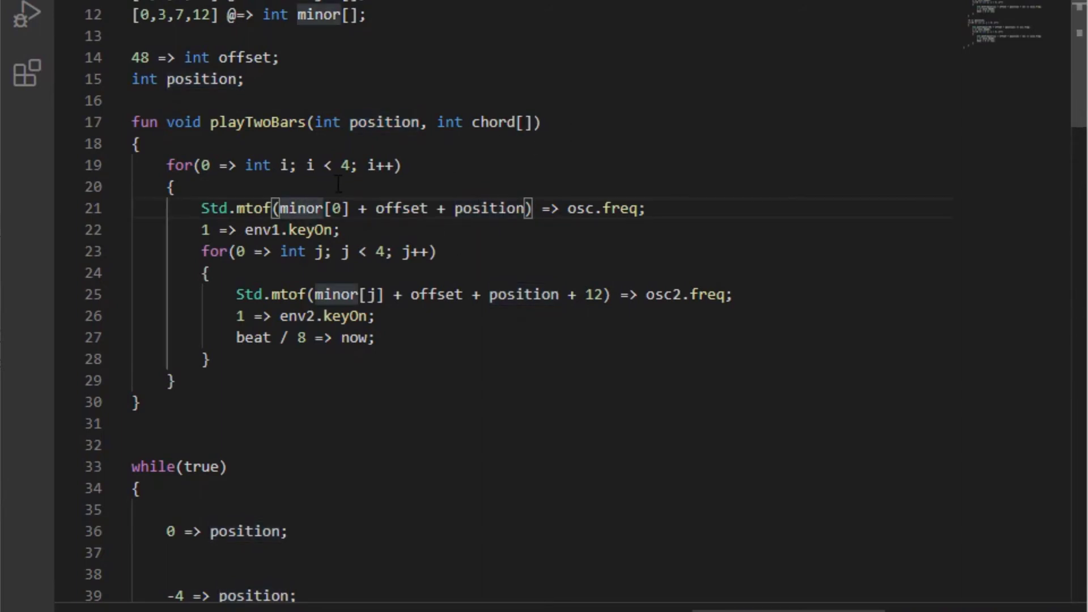
double_click(492, 122)
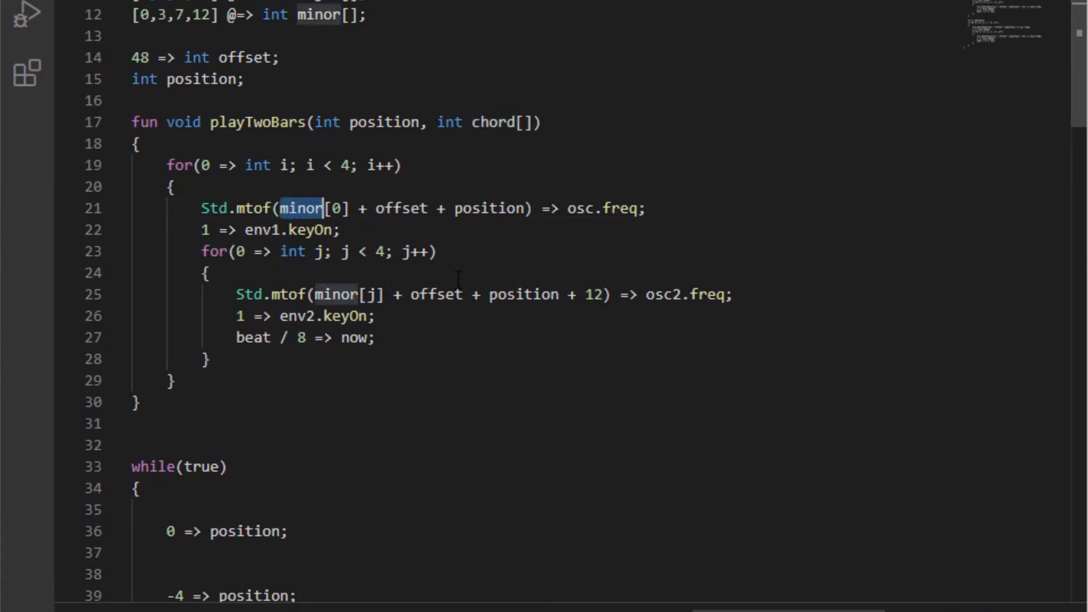
Step: Replace both minor references in playTwoBars with chord[0] and chord[j]
type("chord")
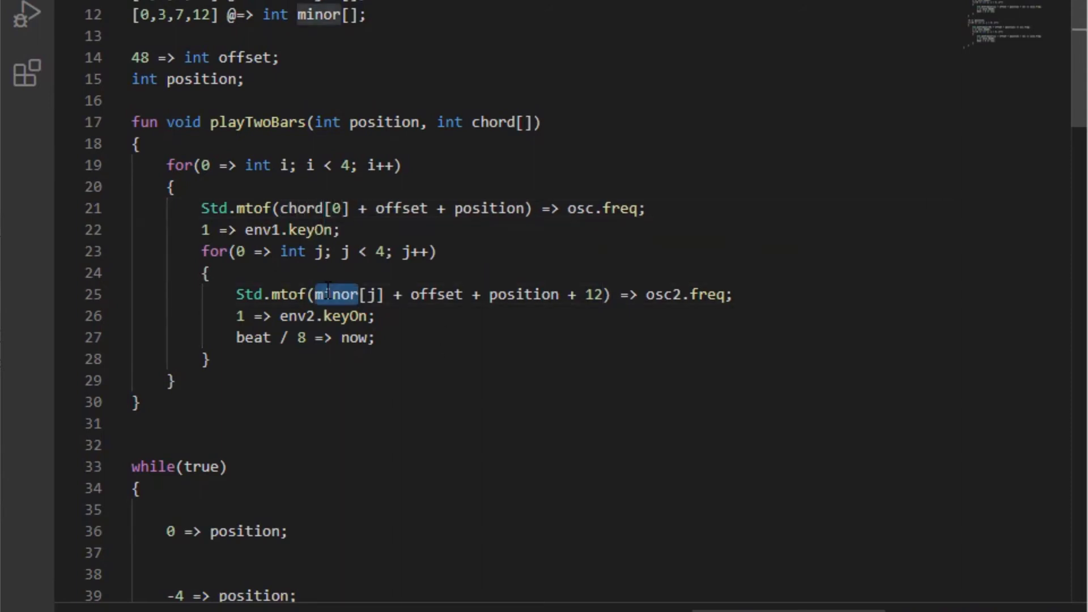
type("choird")
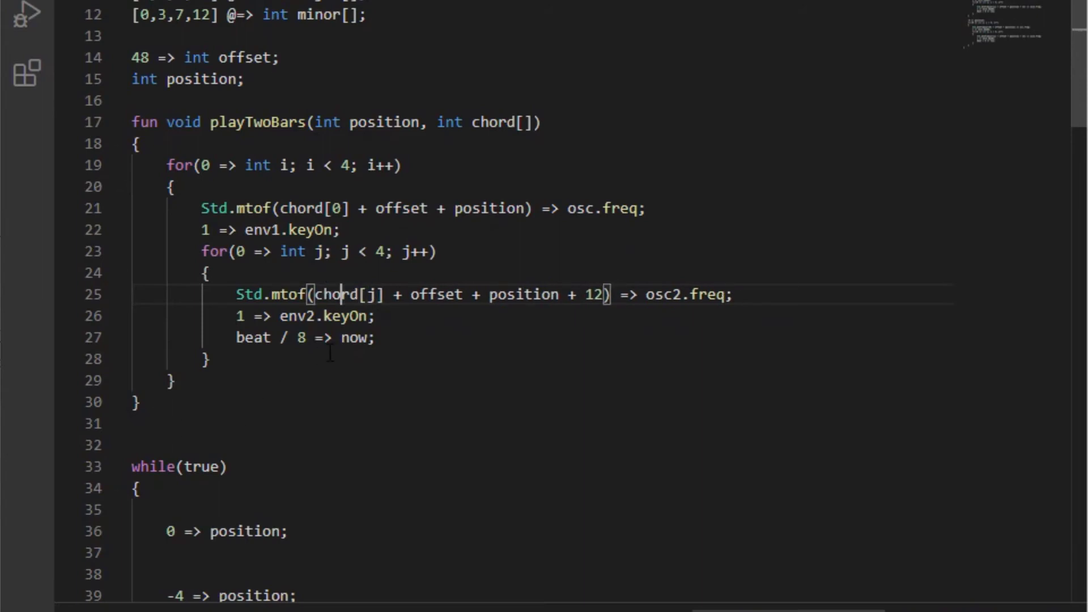
scroll("down", 3)
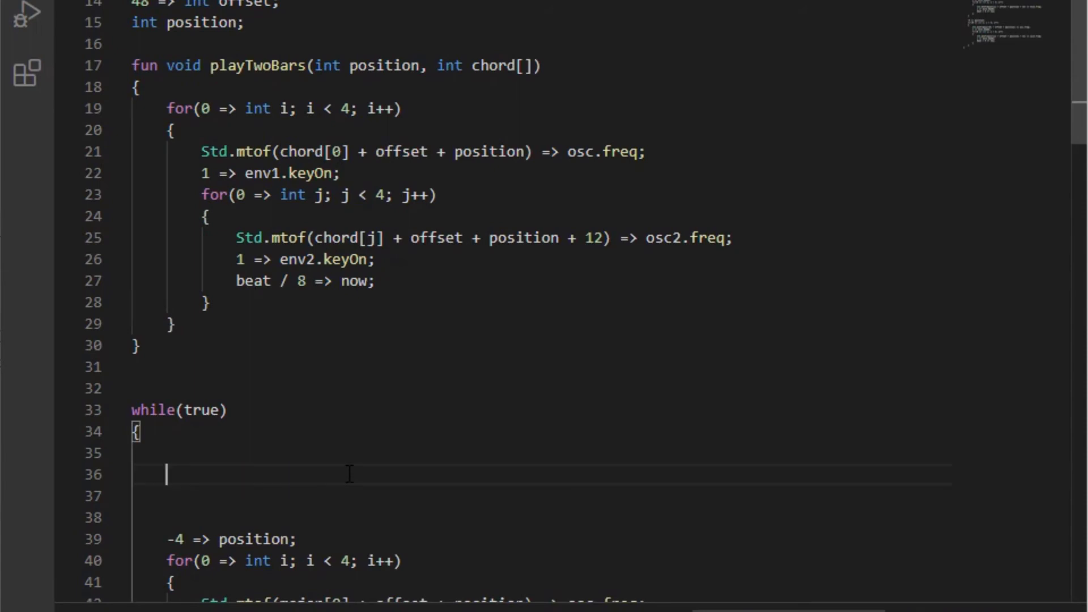
Step: Begin the while loop with playTwoBars(0, minor);
type("playTwoBars(0,")
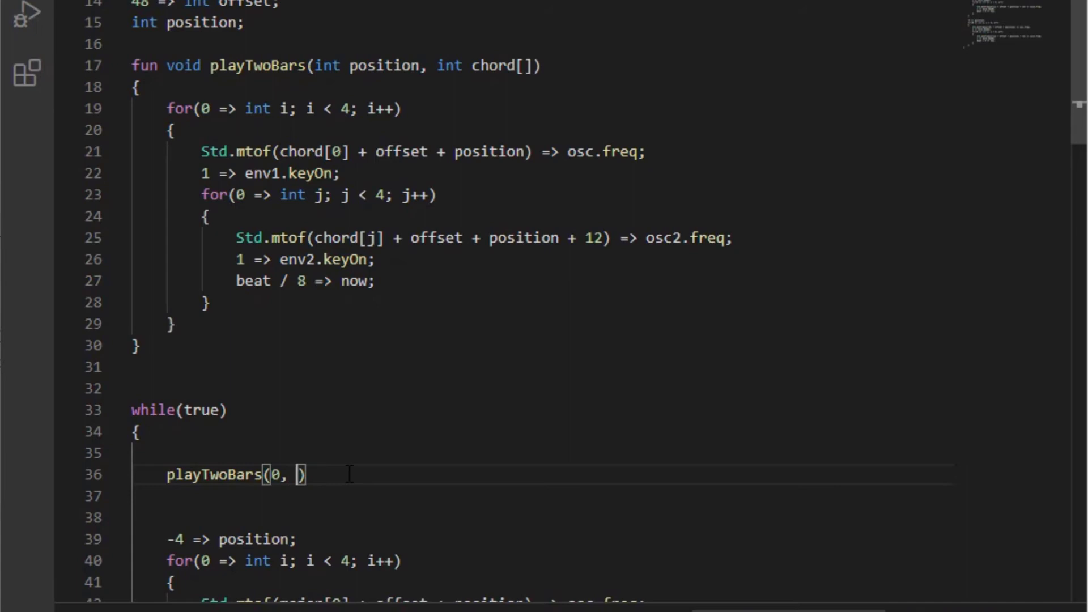
type("minor")
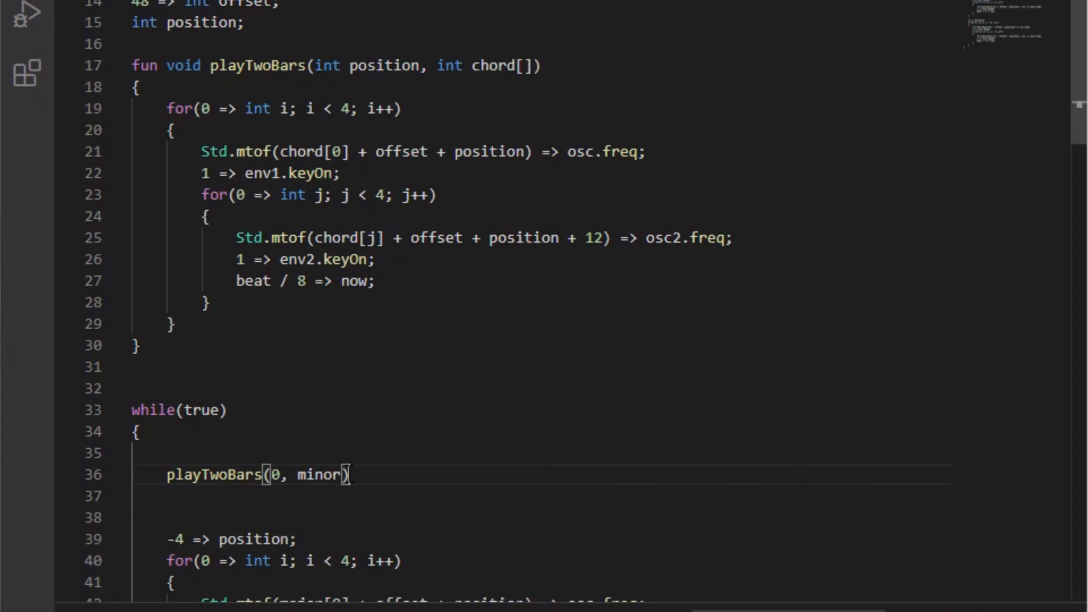
type(";")
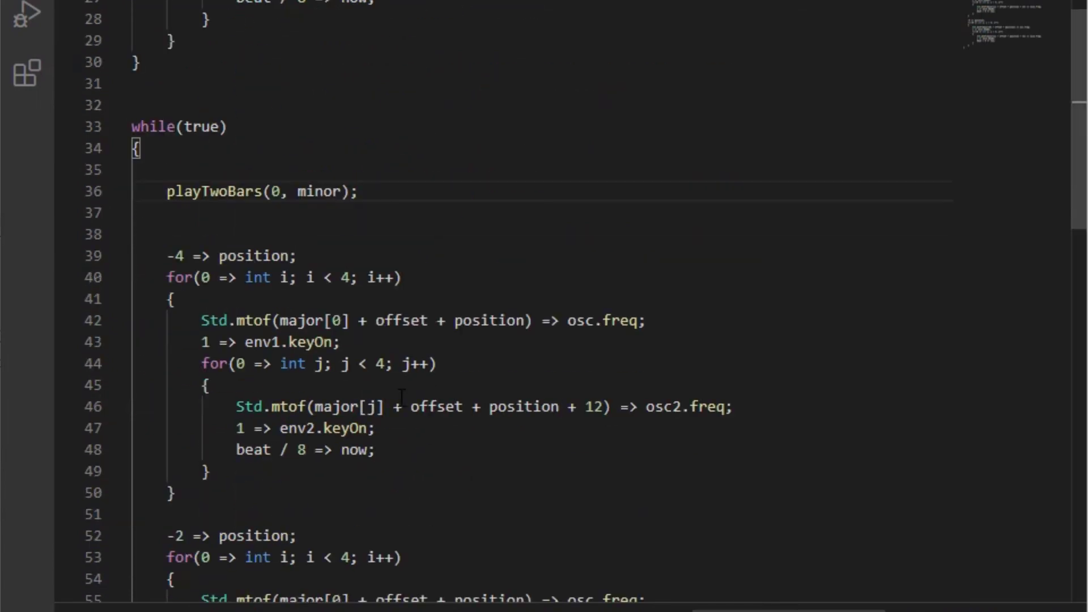
scroll("down", 3)
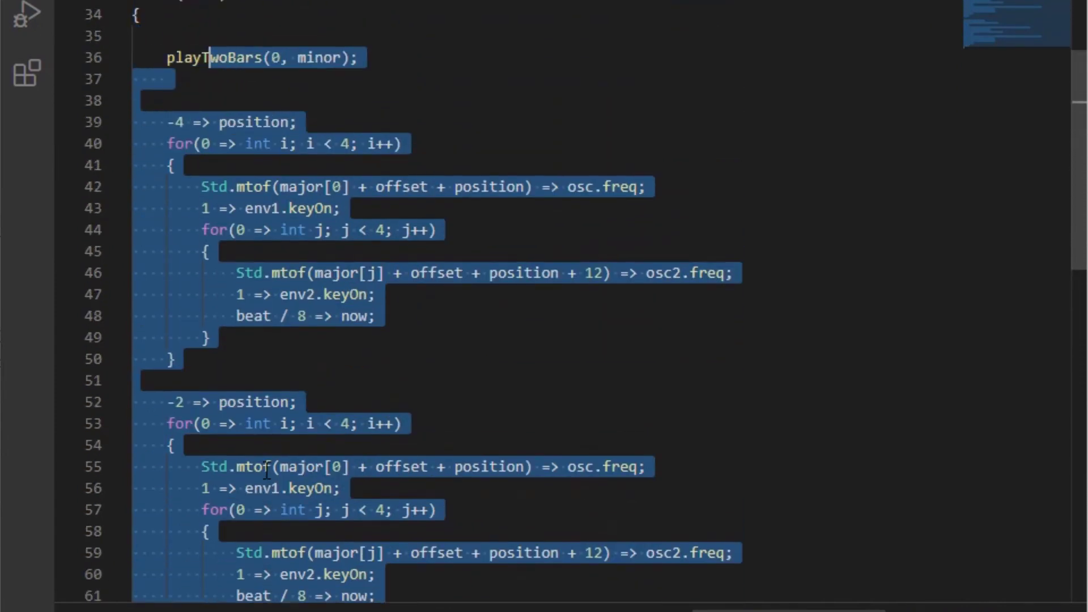
Step: Replace the old loop code with playTwoBars calls (-4, major), (-2, major), (-5, major)
key("Delete")
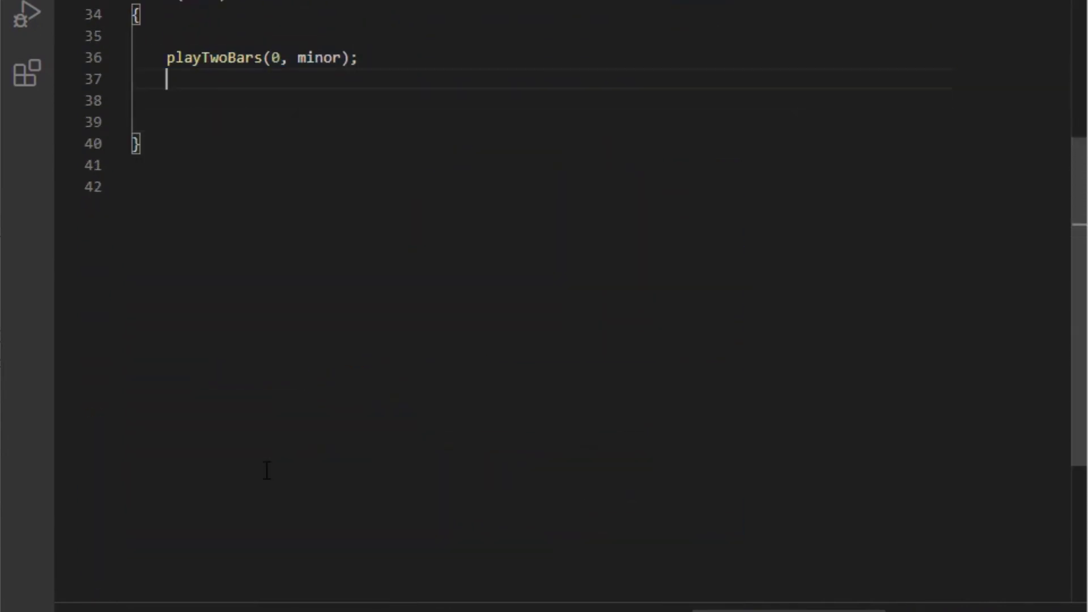
type("playTwoBars")
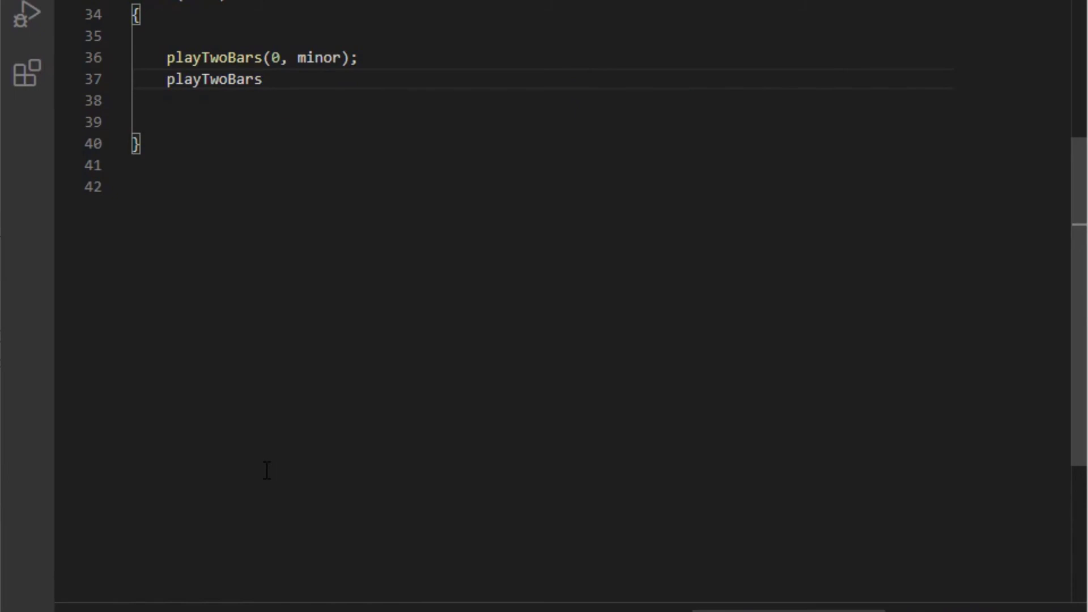
type("(-4)")
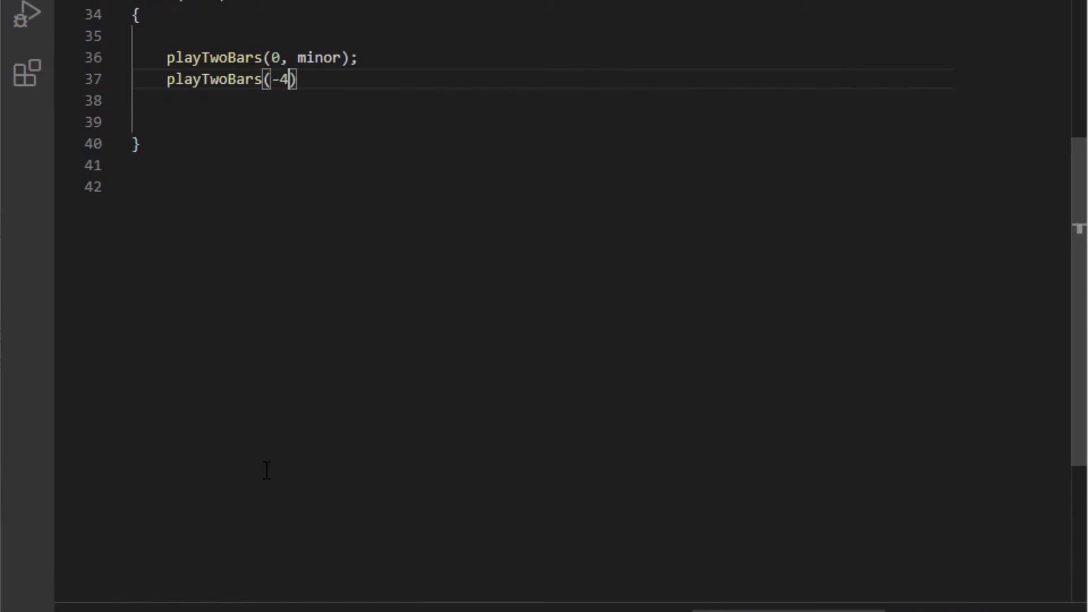
type(", major")
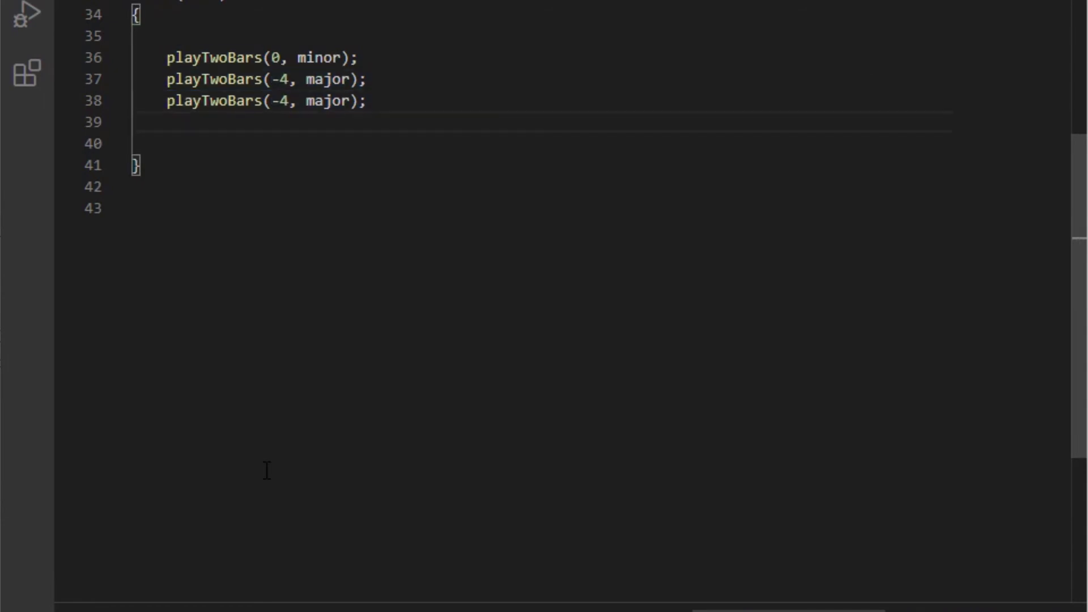
type("playTwoBars(-4, major);")
left_click(268, 100)
type("2")
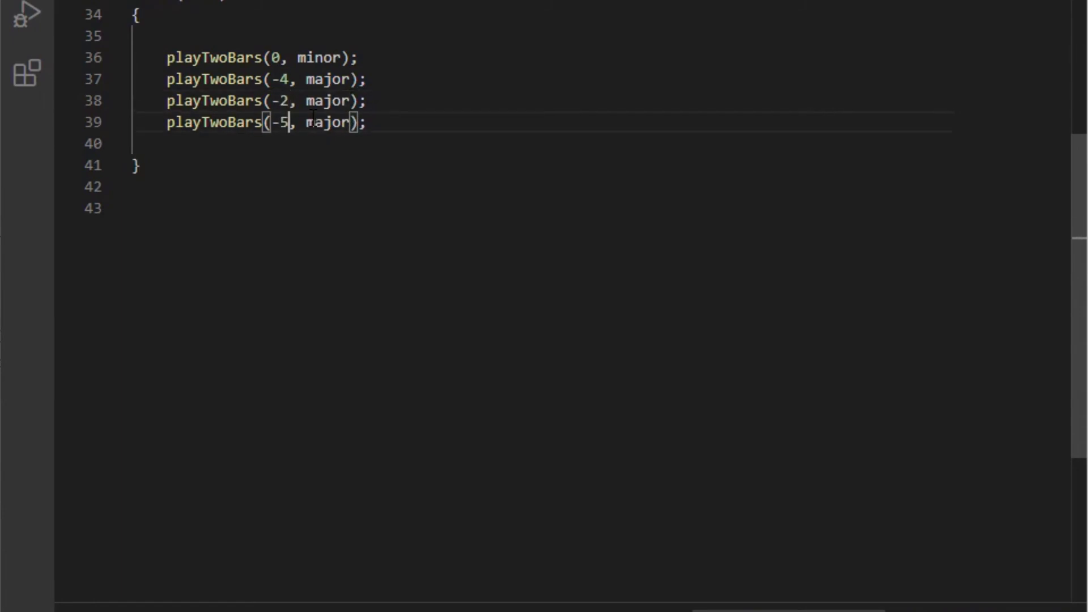
mouse_move(453, 436)
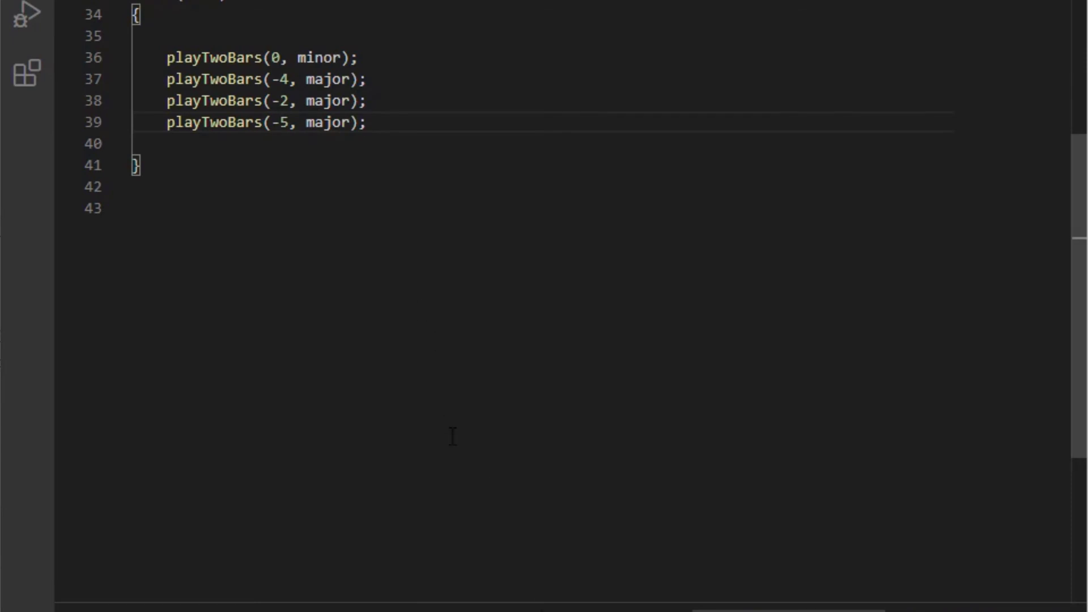
left_click(378, 278)
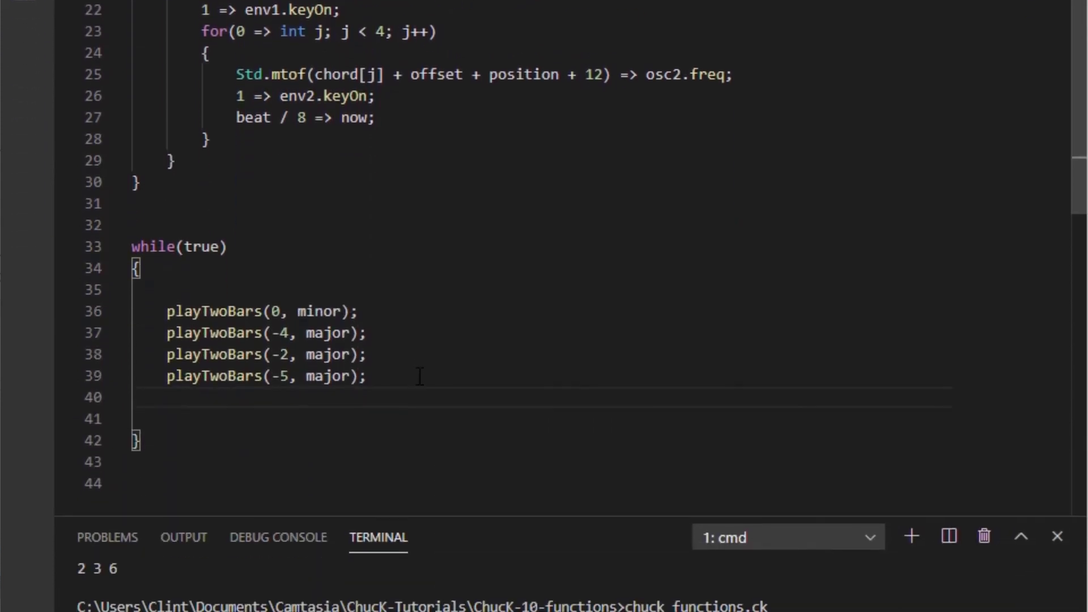
Step: Add second-section calls playTwoBars(-7, minor) and playTwoBars(-2, major)
type("pla")
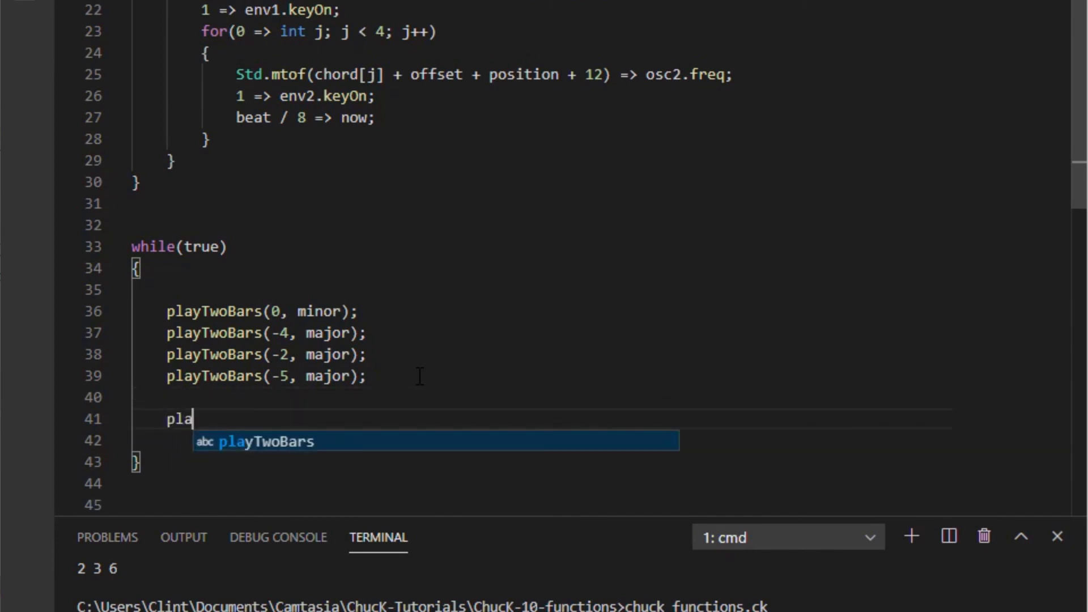
key("Tab")
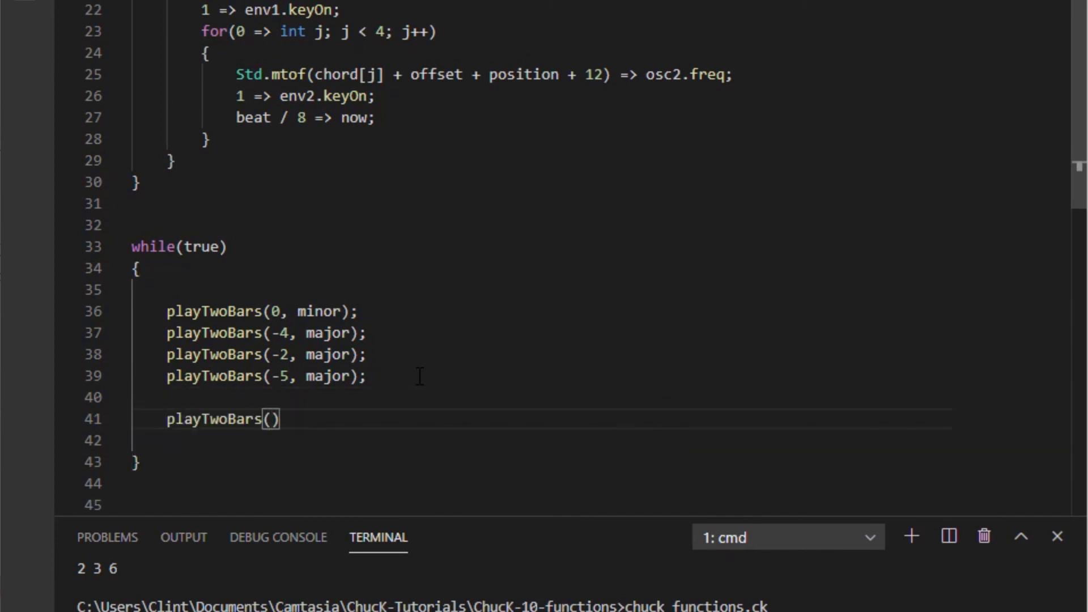
type("-")
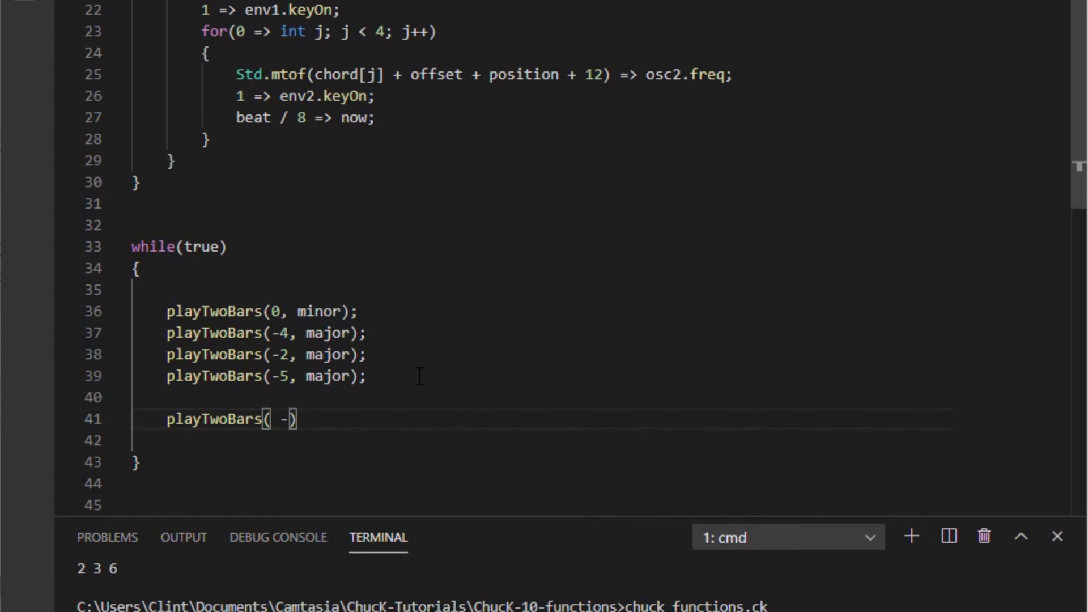
type("7, mir")
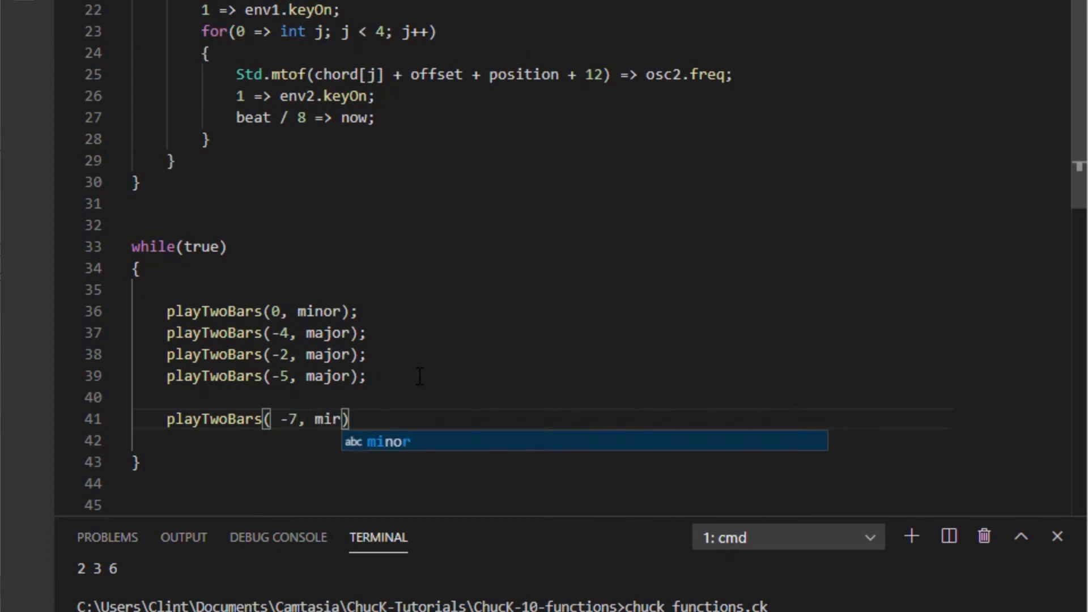
key("Tab")
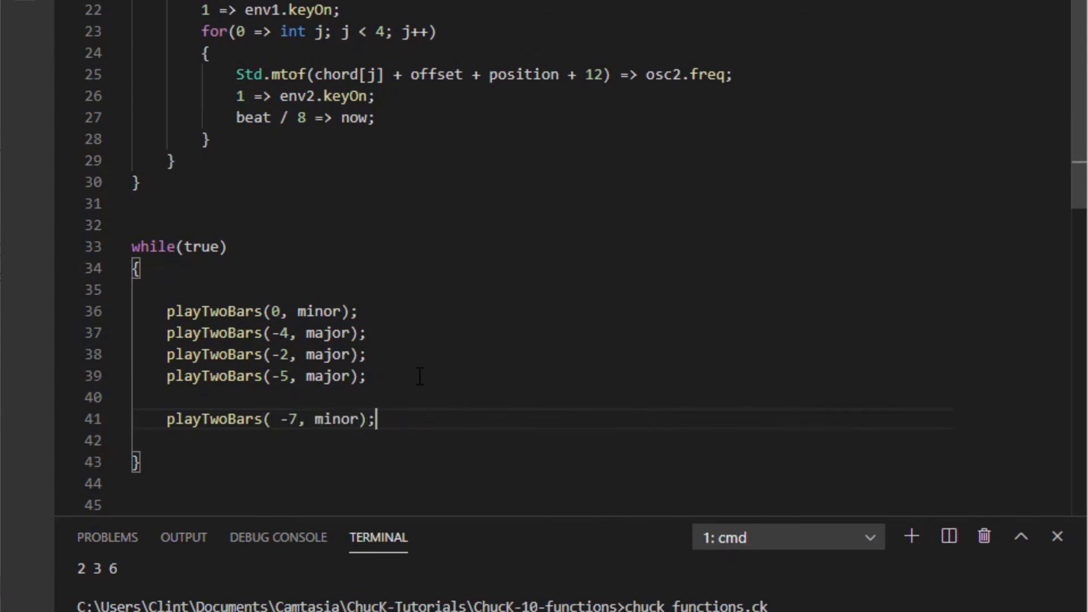
type("pl")
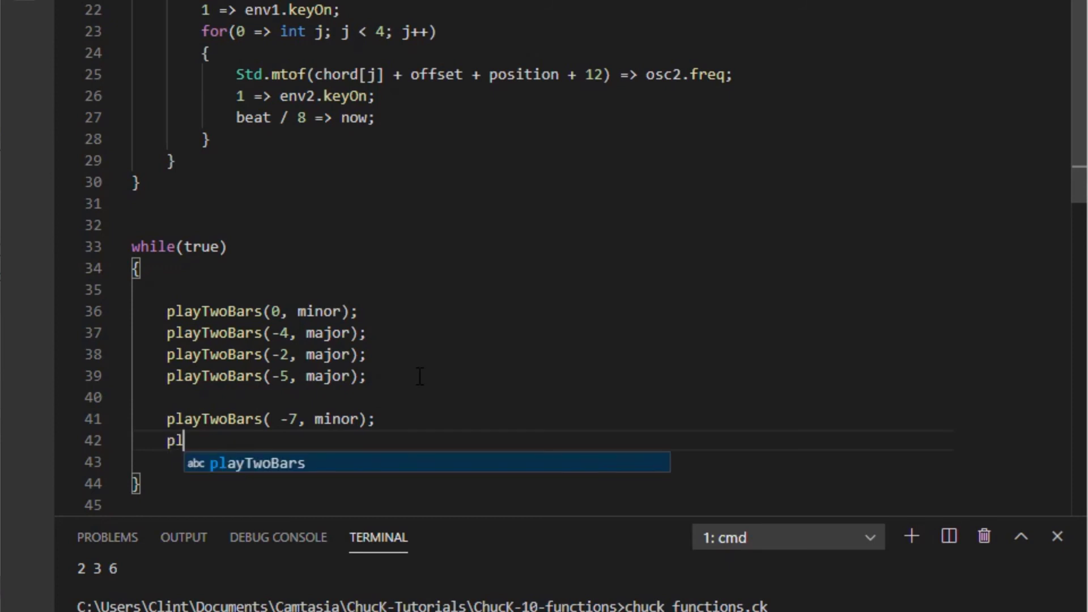
key("Tab")
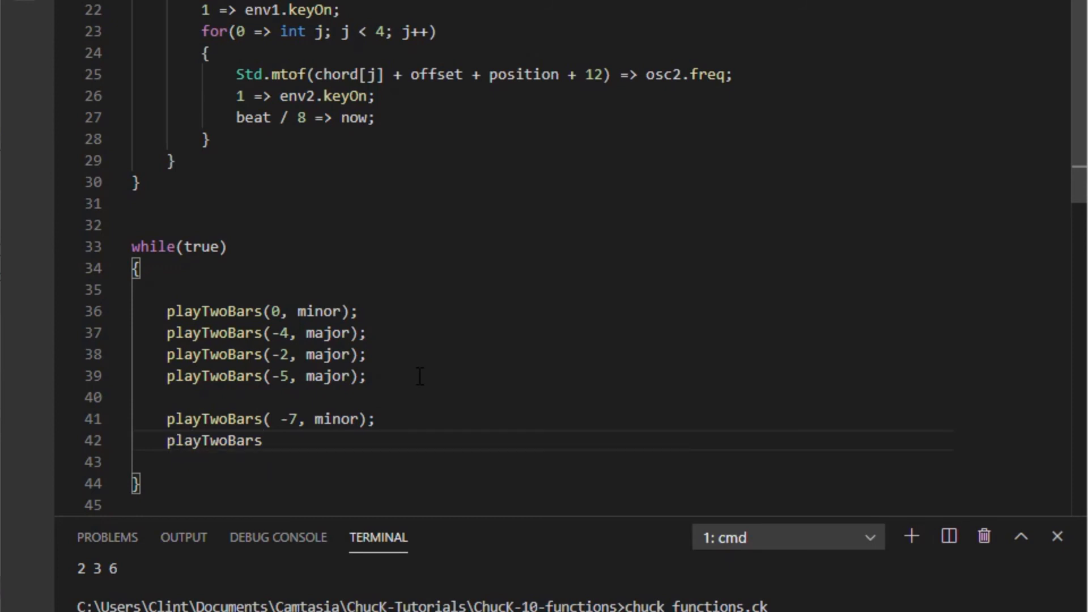
type("()")
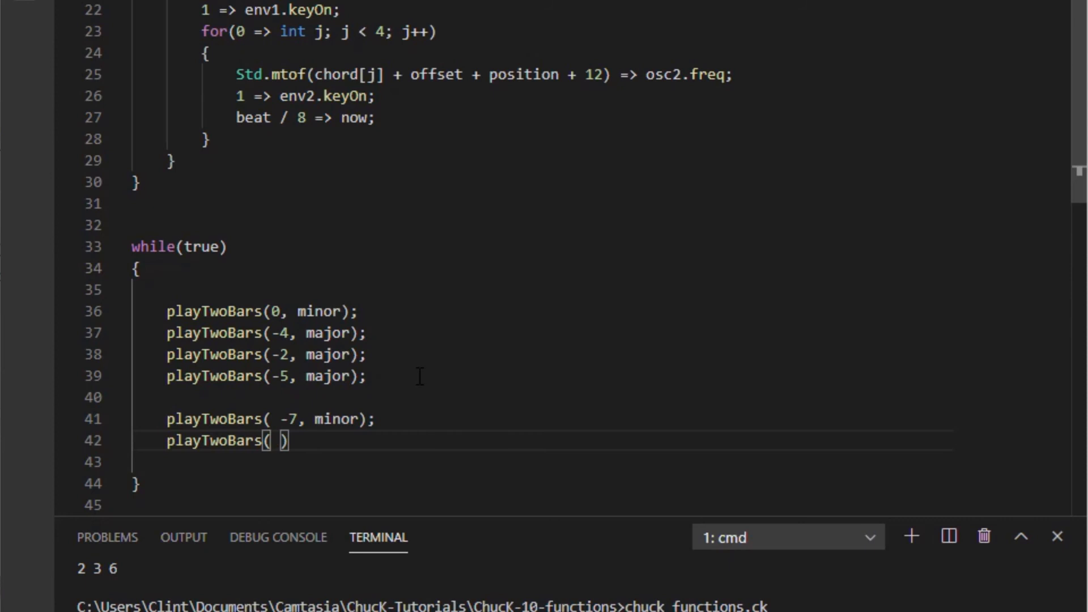
type("-2,")
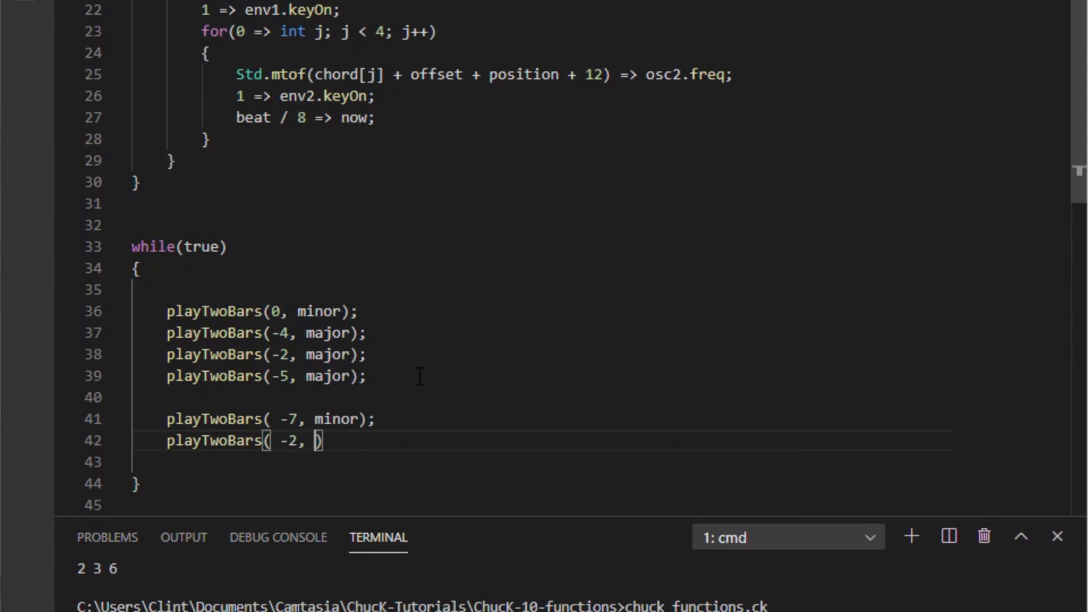
type("major")
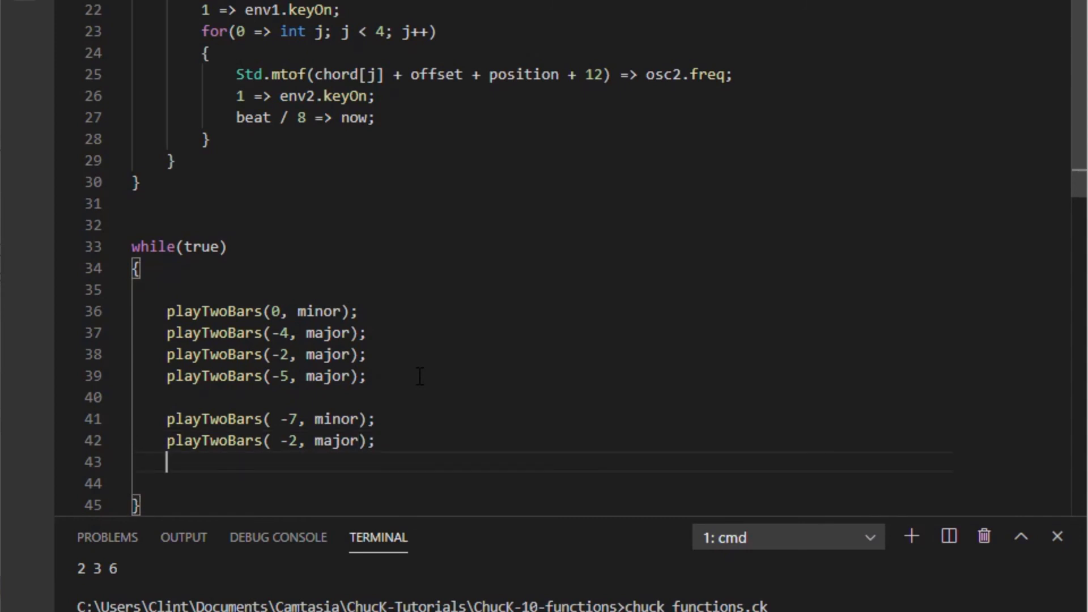
Step: Add playTwoBars(3, major) and playTwoBars(-5, major) to finish the section
type("playTwoBars")
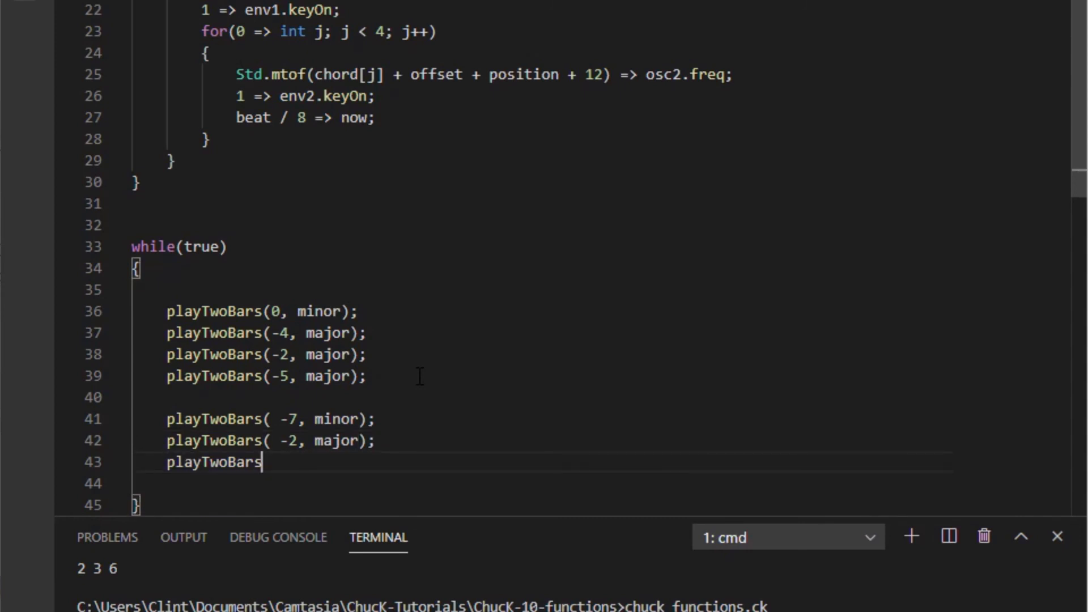
type("(")
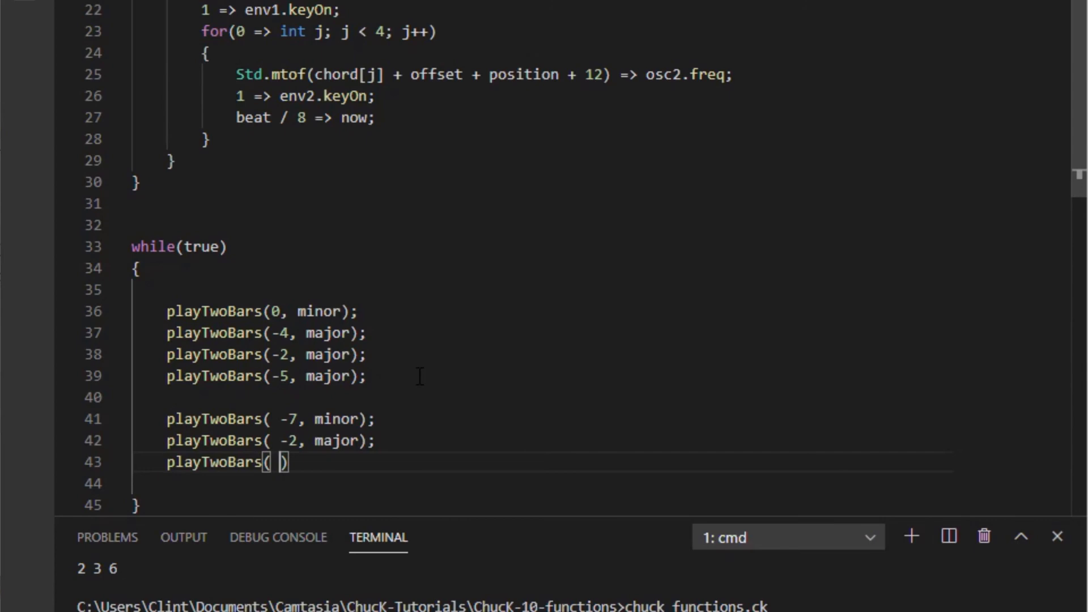
type("3")
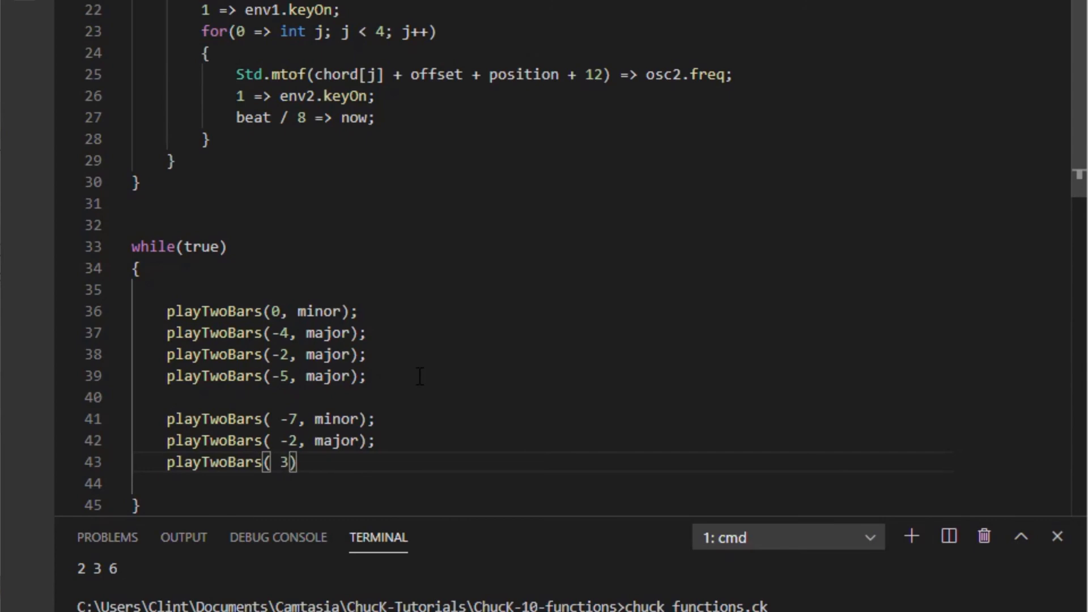
type(", ma")
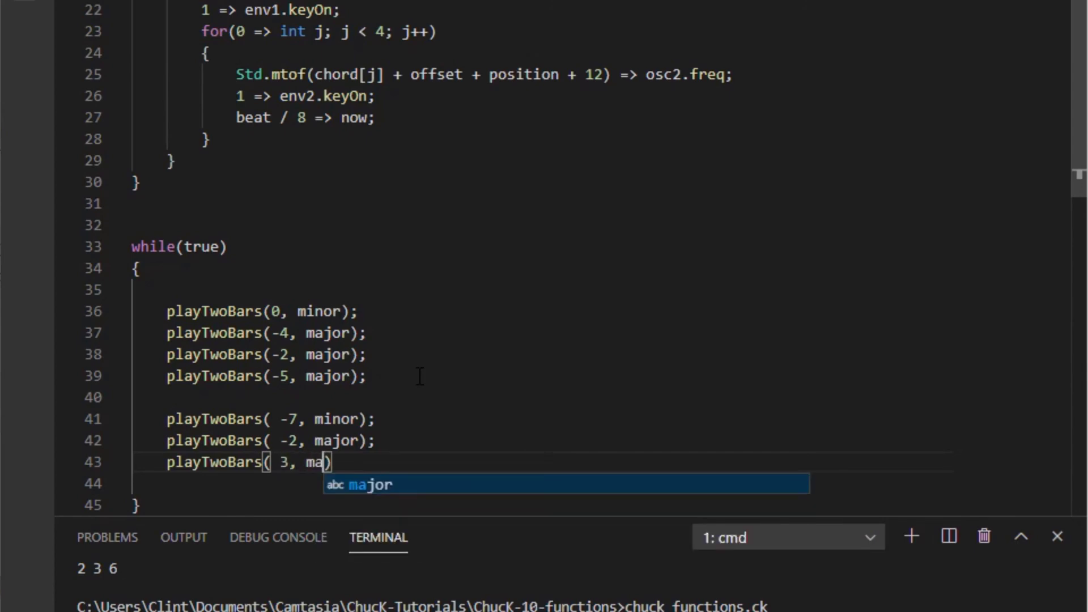
key("Tab")
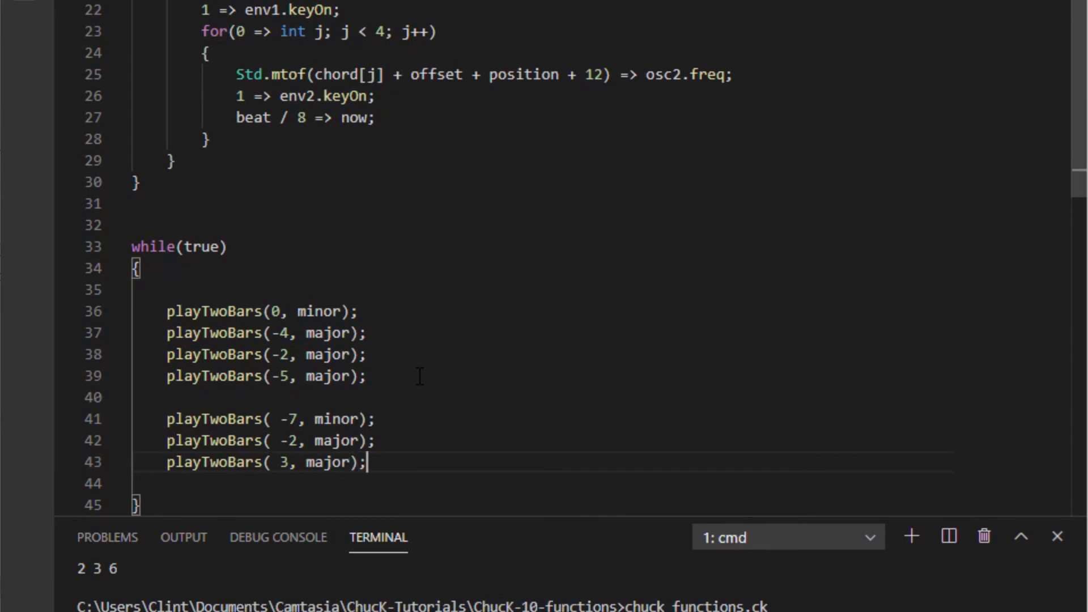
key("enter")
type("playTwoBars( ")
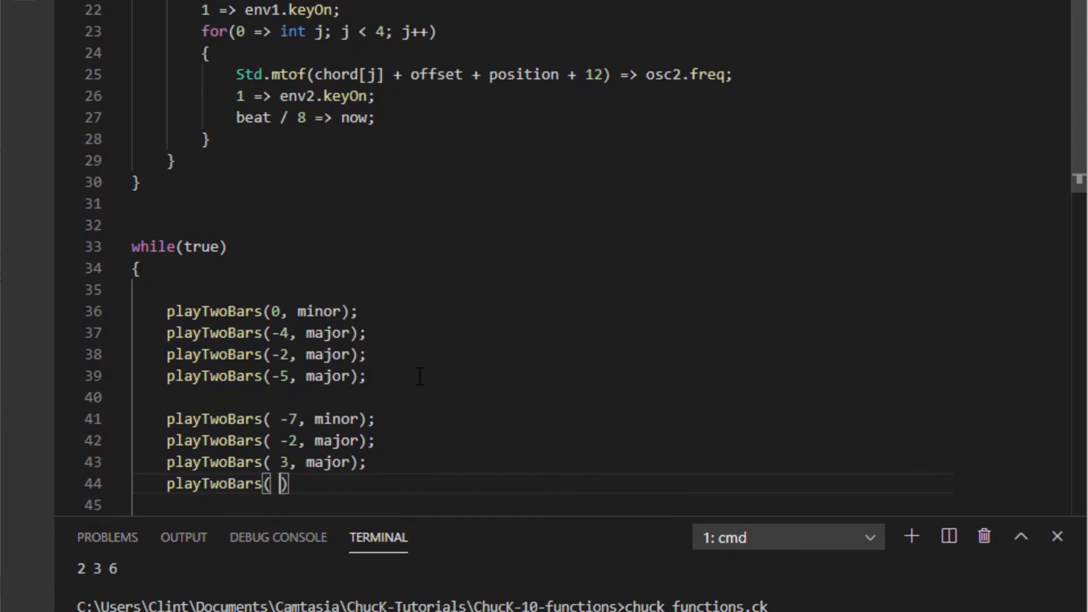
type("-5, major")
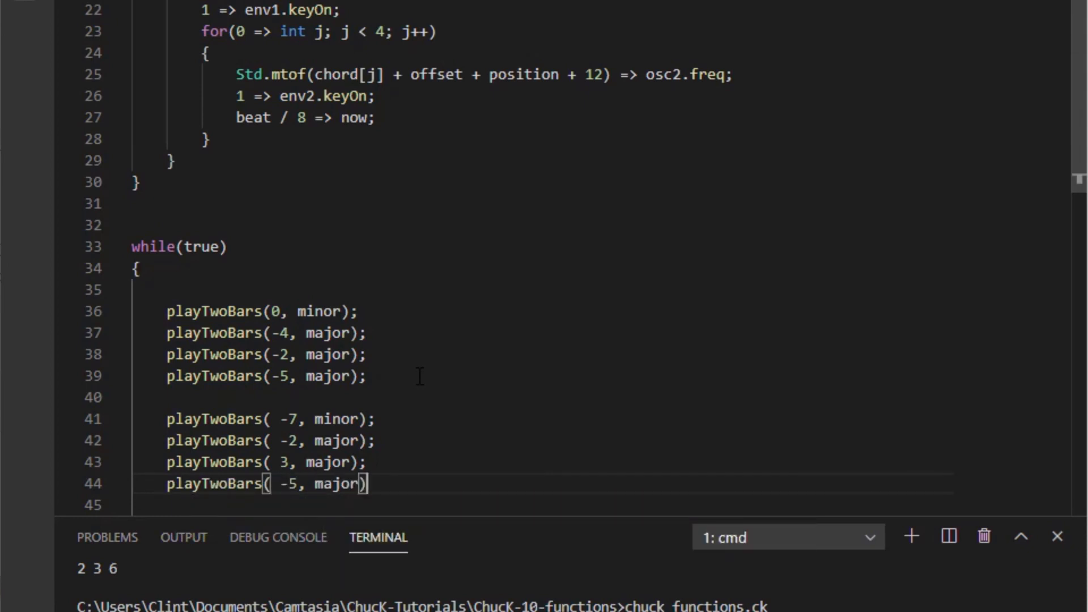